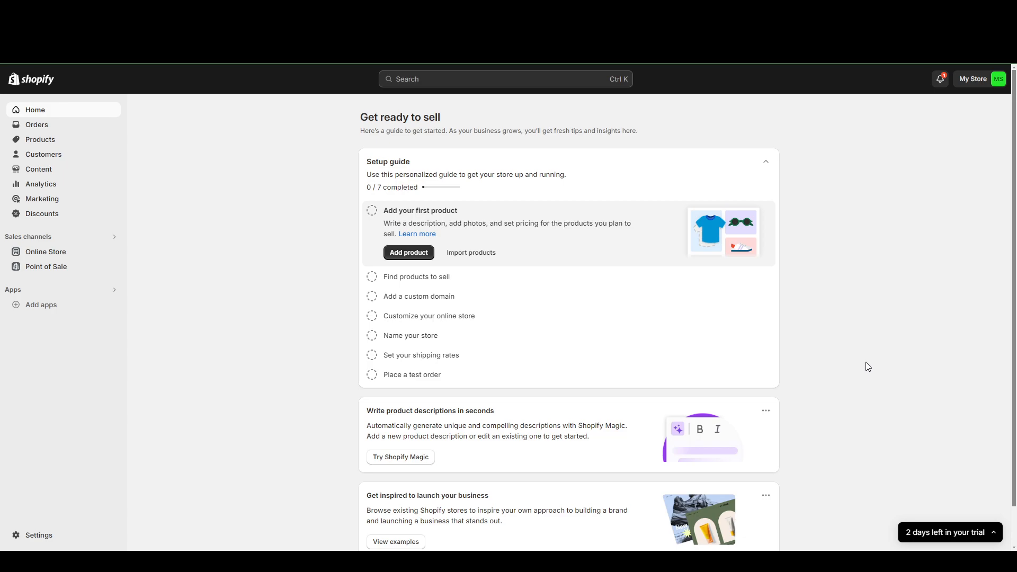
pyautogui.moveTo(286, 325)
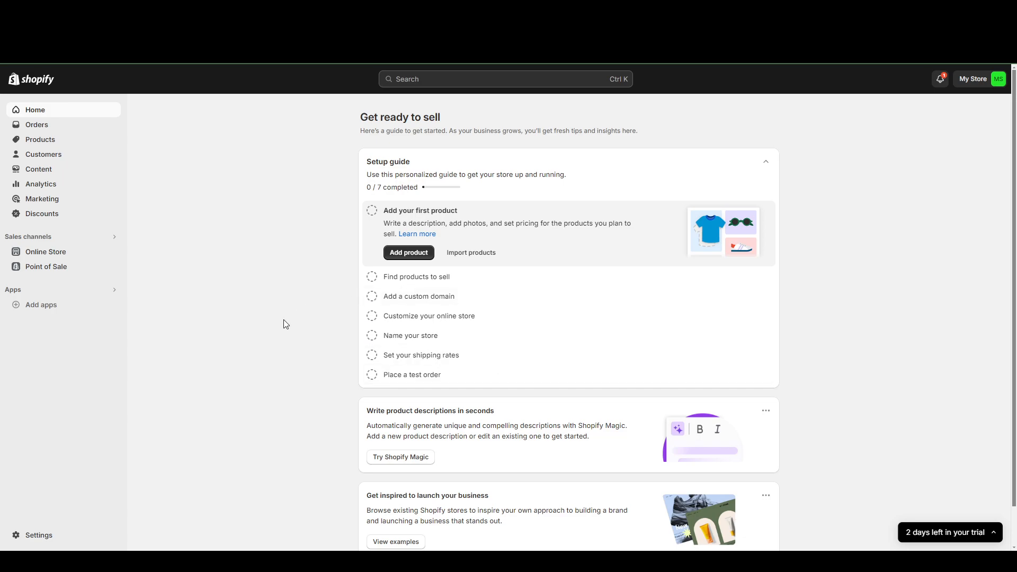
pyautogui.moveTo(285, 348)
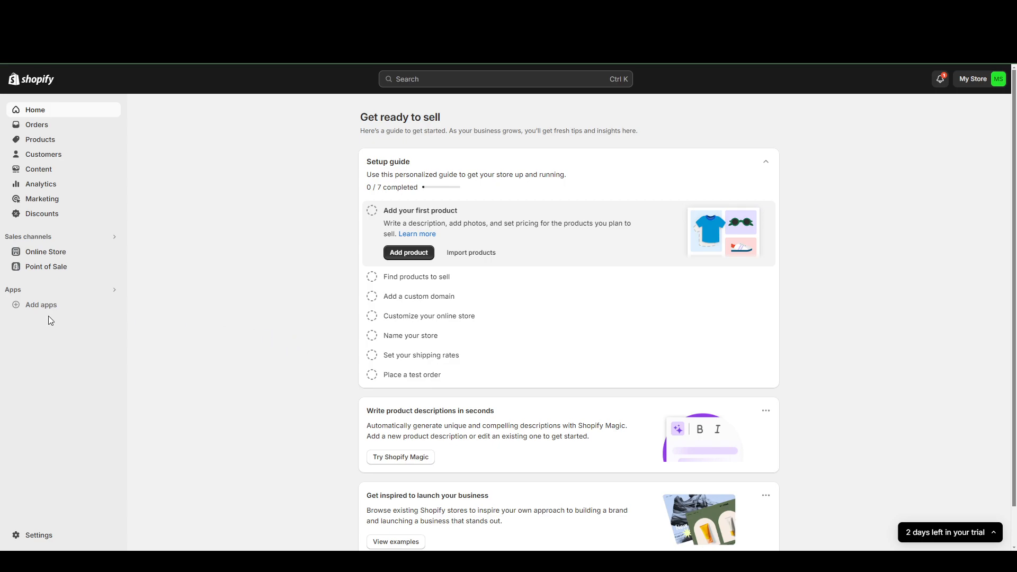
# Step: From the Add apps suggestions dialog, go to the full Shopify App Store home page
pyautogui.click(41, 305)
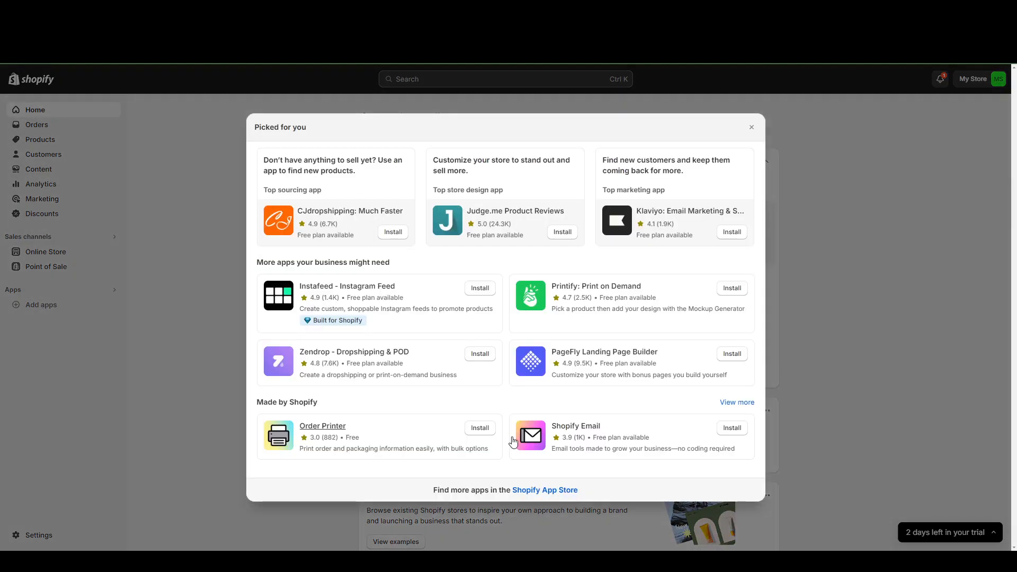
pyautogui.moveTo(545, 489)
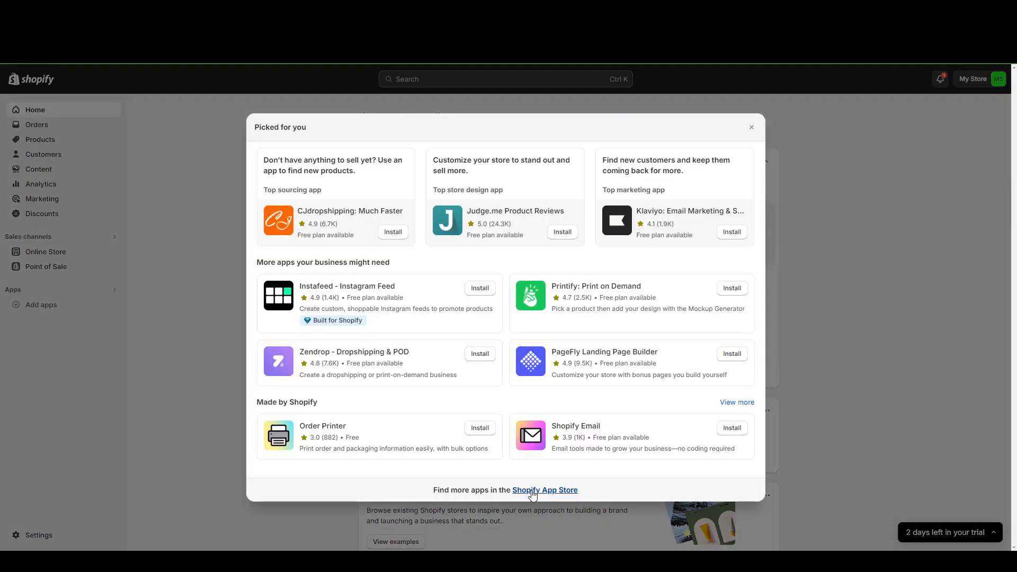
pyautogui.click(545, 491)
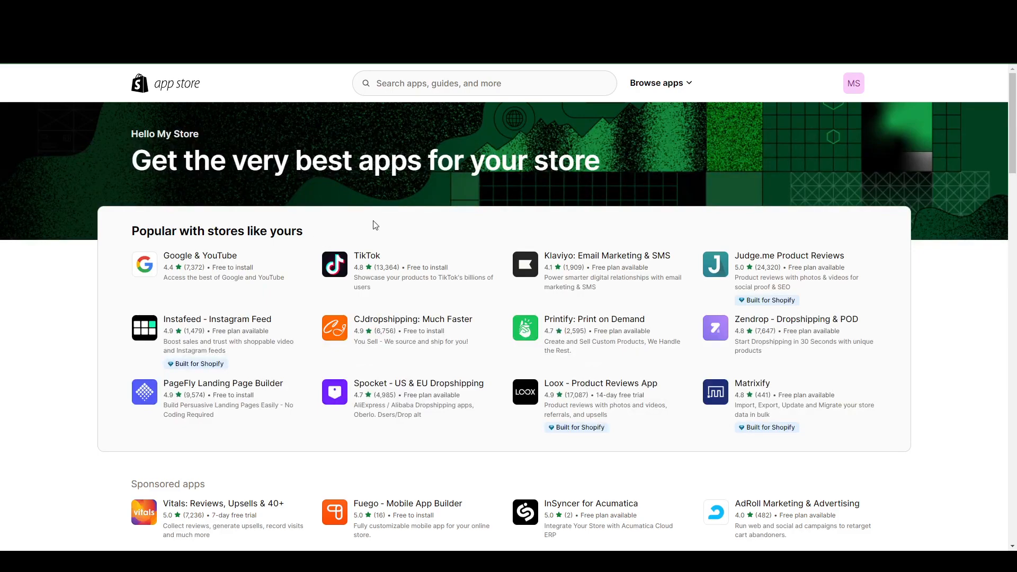
pyautogui.moveTo(617, 238)
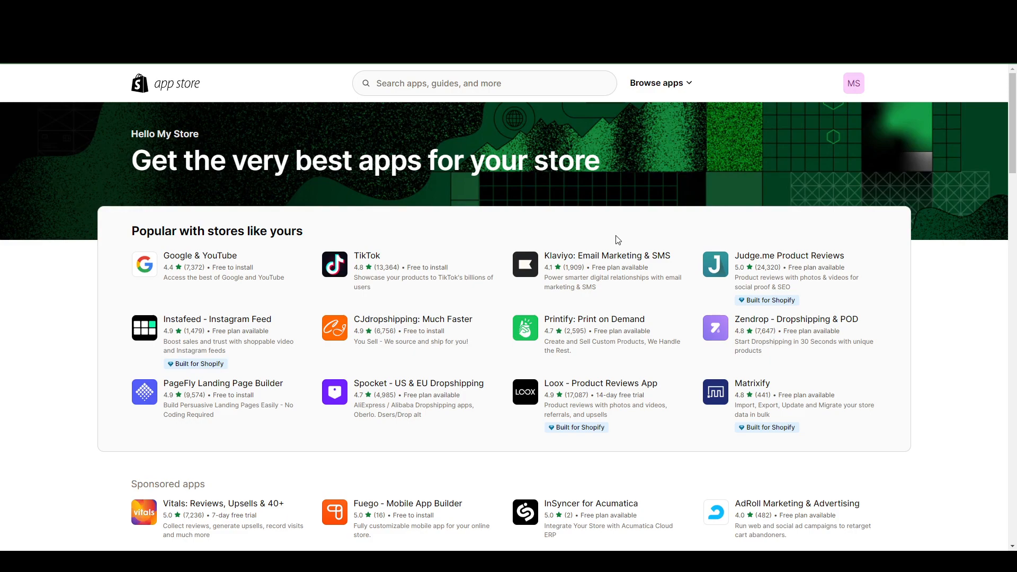
# Step: Open the Seguno Email Marketing listing from the App Store home page
pyautogui.click(484, 82)
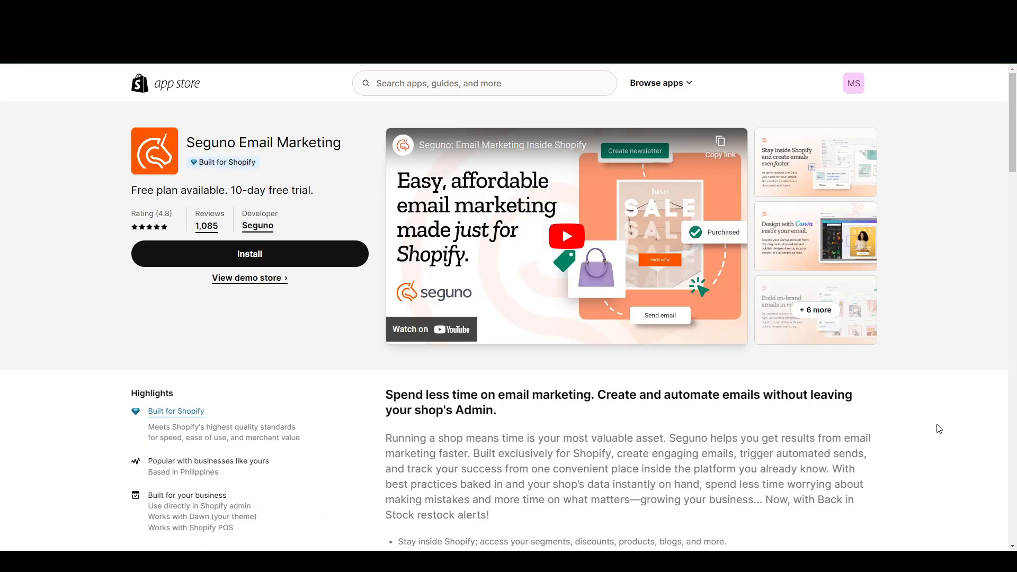
pyautogui.moveTo(347, 276)
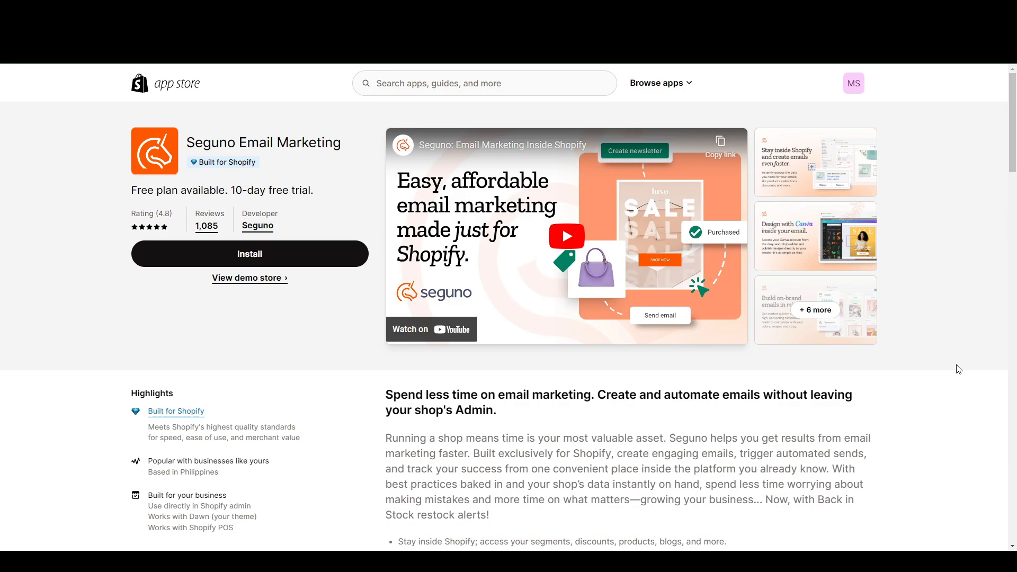
pyautogui.moveTo(931, 336)
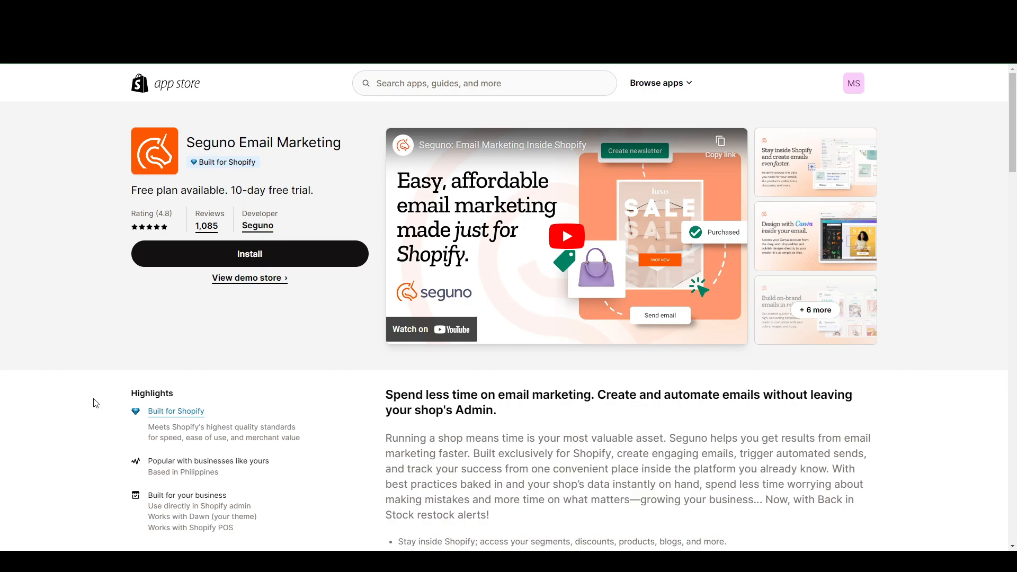
pyautogui.scroll(-3)
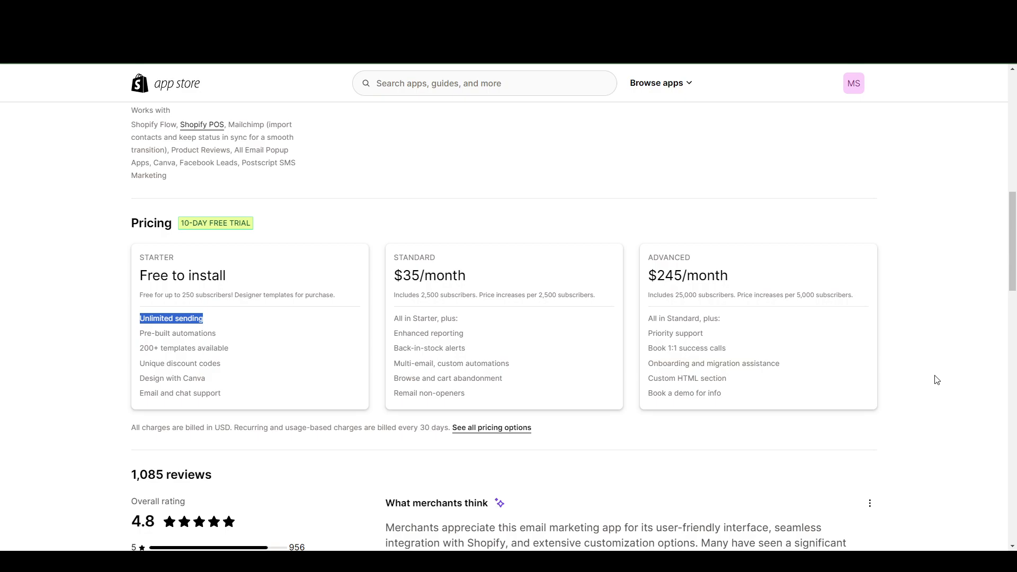
pyautogui.scroll(3)
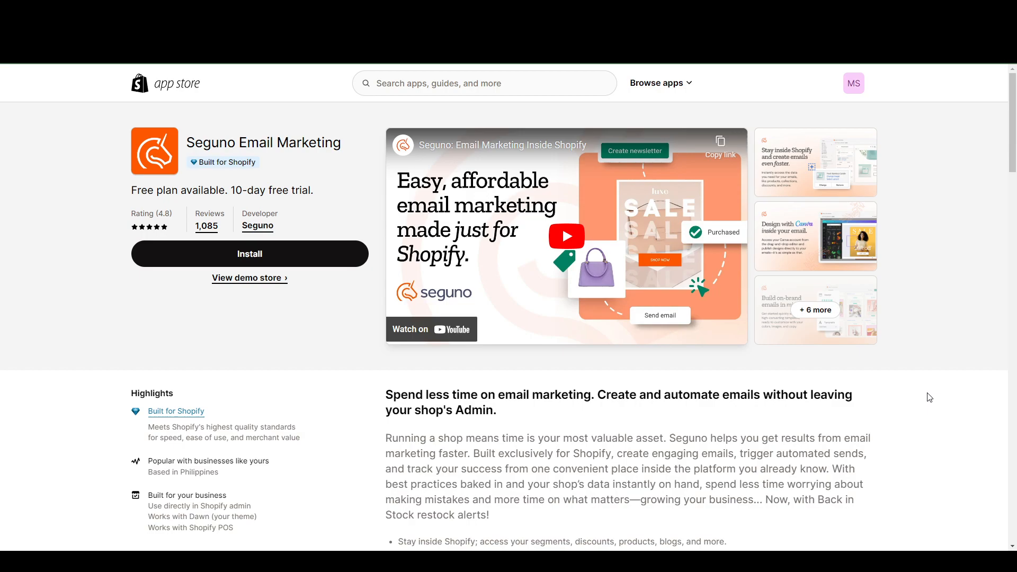
pyautogui.moveTo(929, 321)
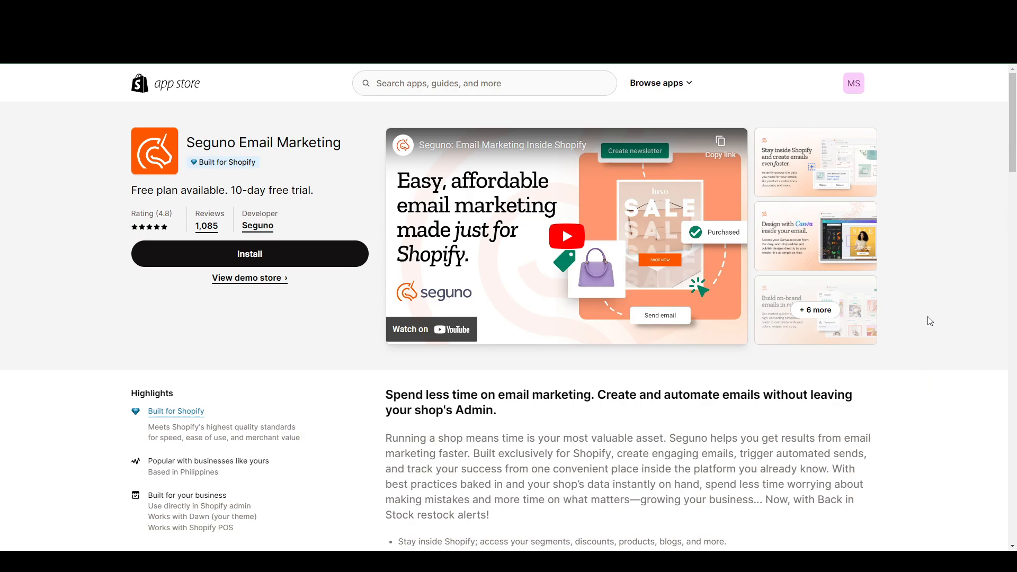
pyautogui.click(815, 236)
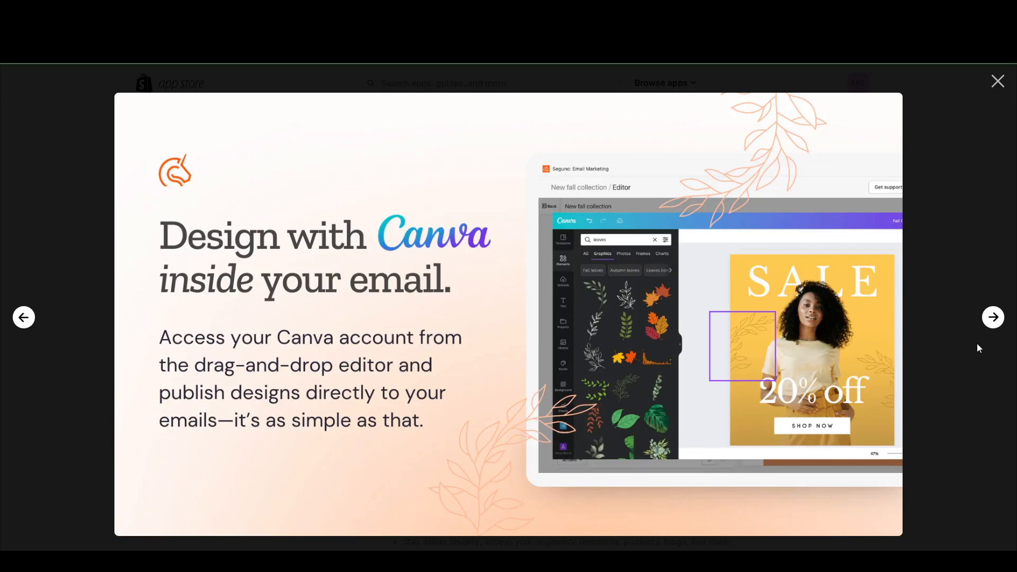
pyautogui.moveTo(958, 366)
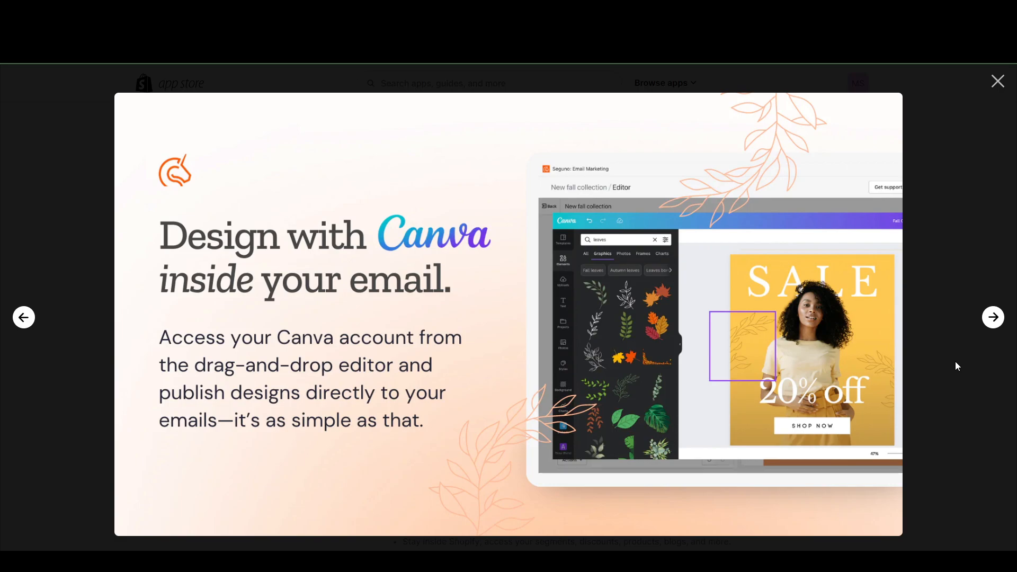
pyautogui.moveTo(951, 380)
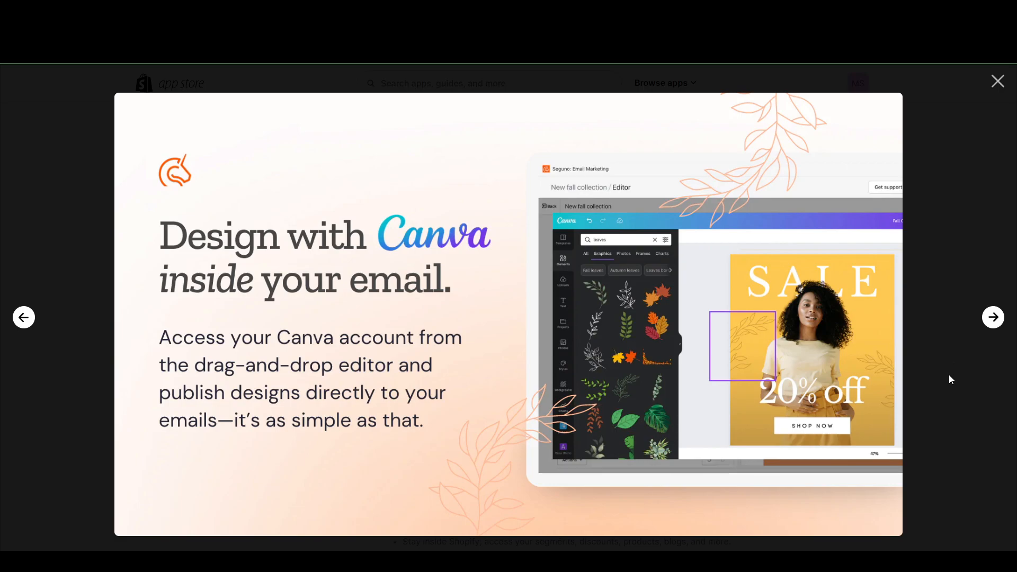
pyautogui.moveTo(960, 328)
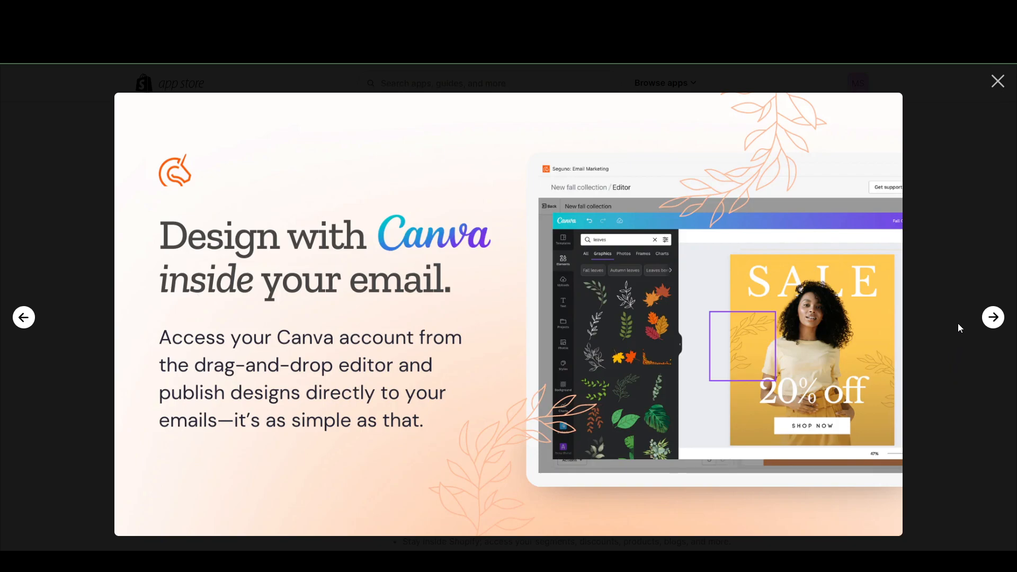
pyautogui.moveTo(951, 312)
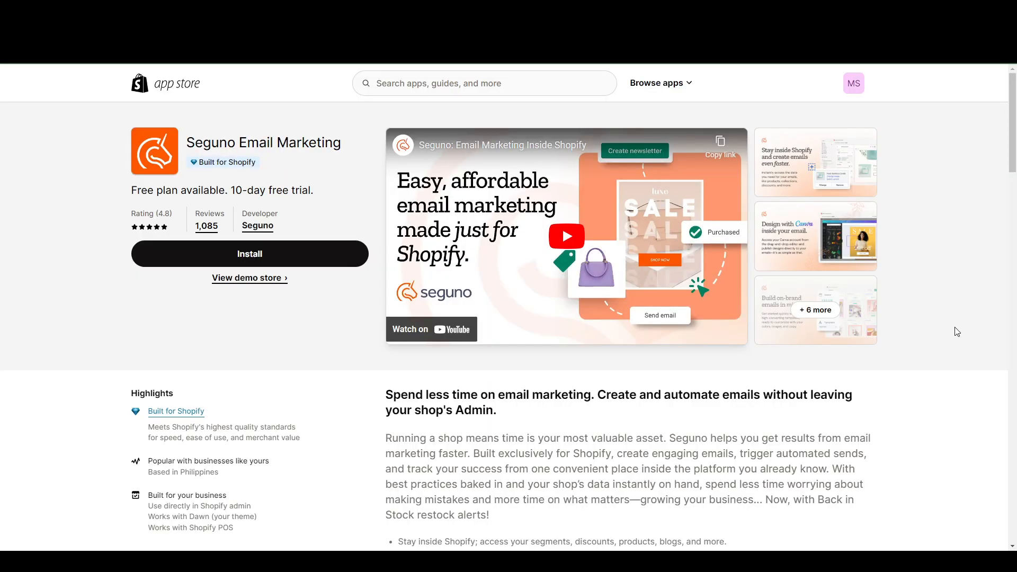
pyautogui.moveTo(948, 346)
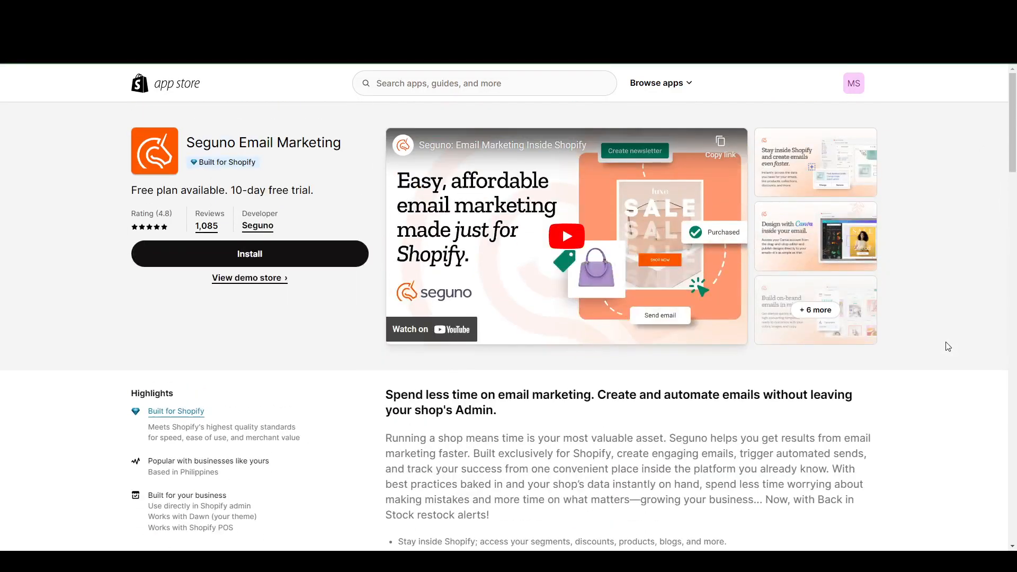
pyautogui.moveTo(929, 328)
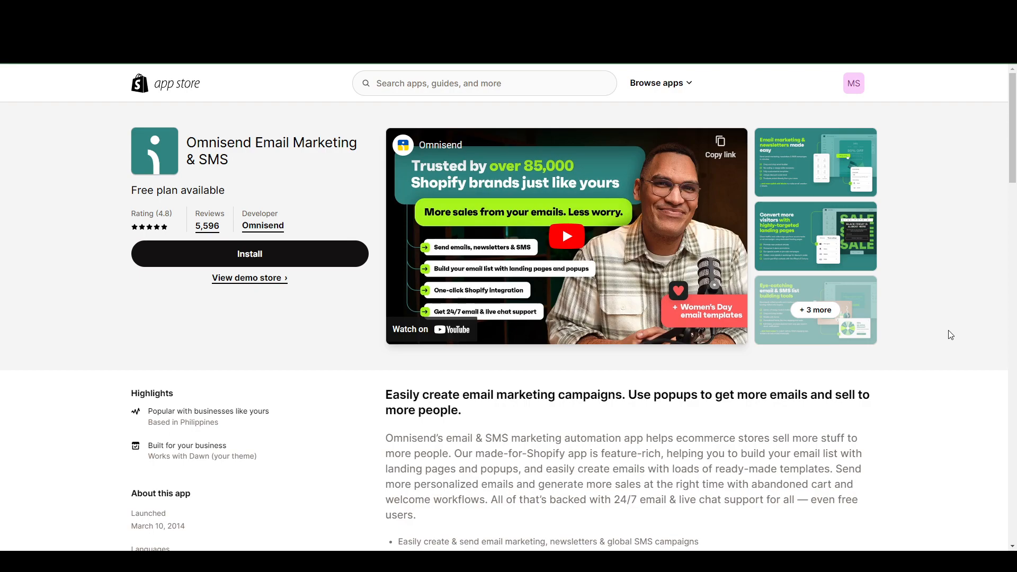
pyautogui.moveTo(959, 345)
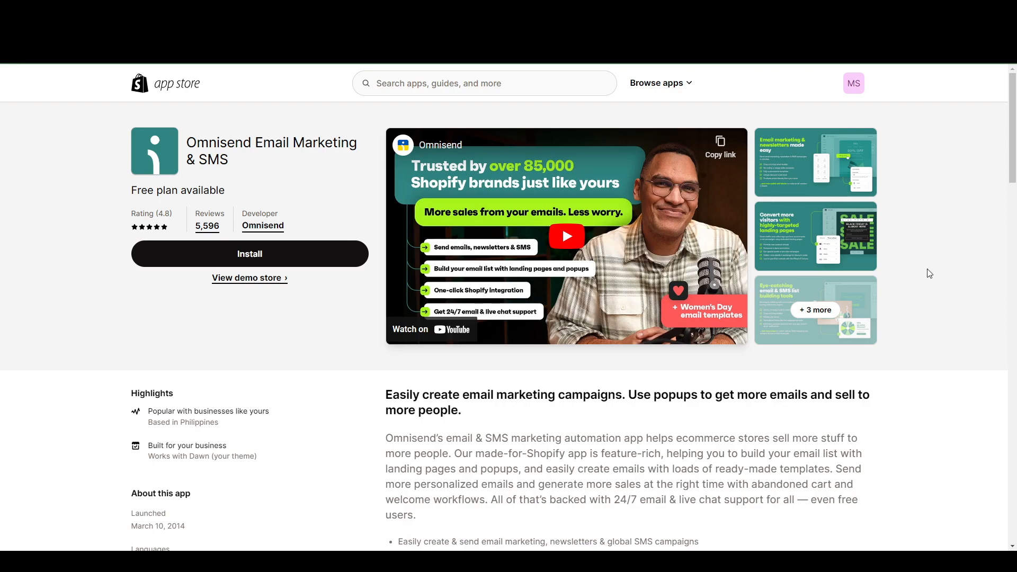
pyautogui.moveTo(971, 221)
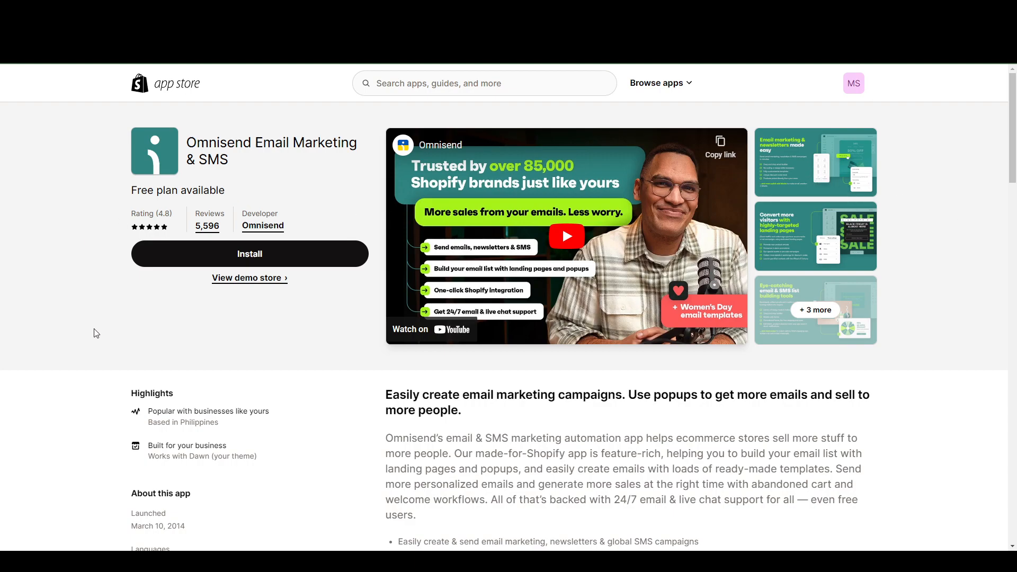
pyautogui.scroll(-3)
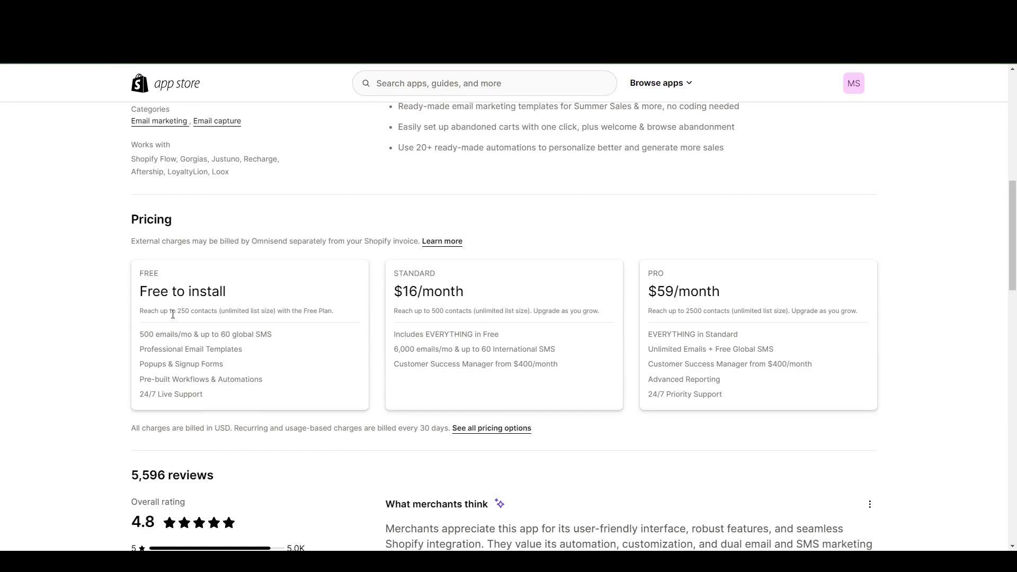
pyautogui.doubleClick(197, 310)
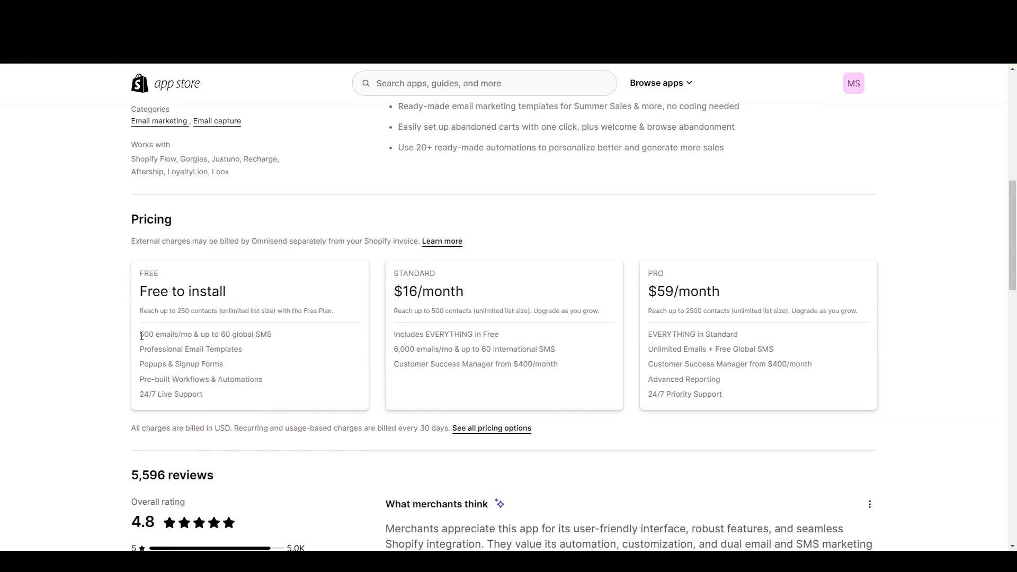
pyautogui.doubleClick(156, 334)
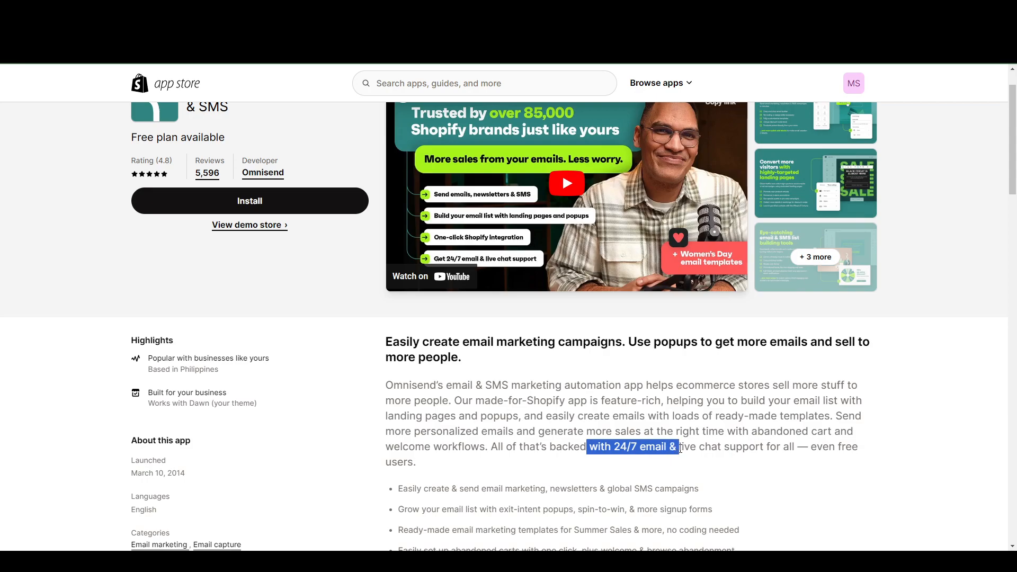
pyautogui.scroll(-3)
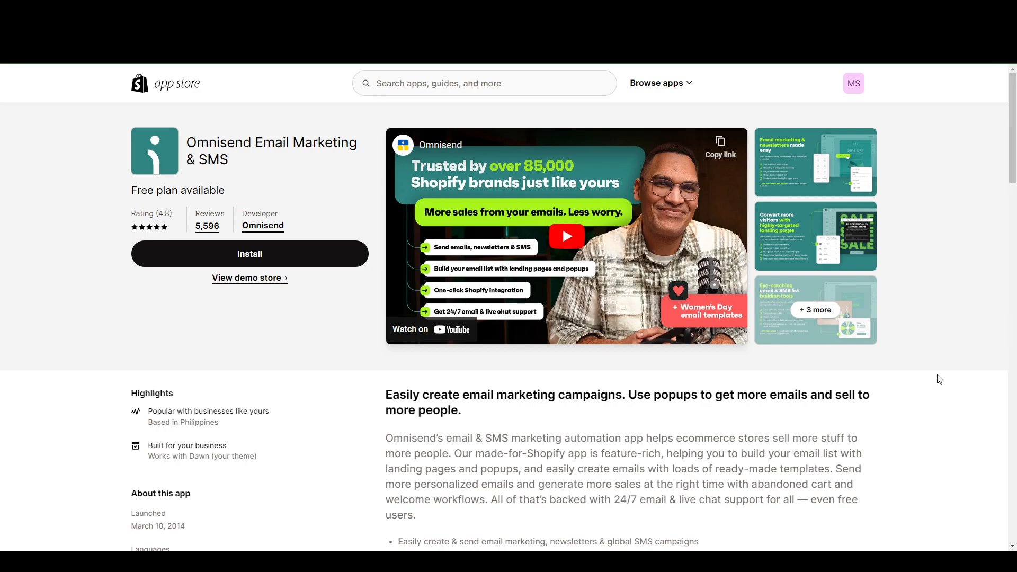
pyautogui.moveTo(923, 370)
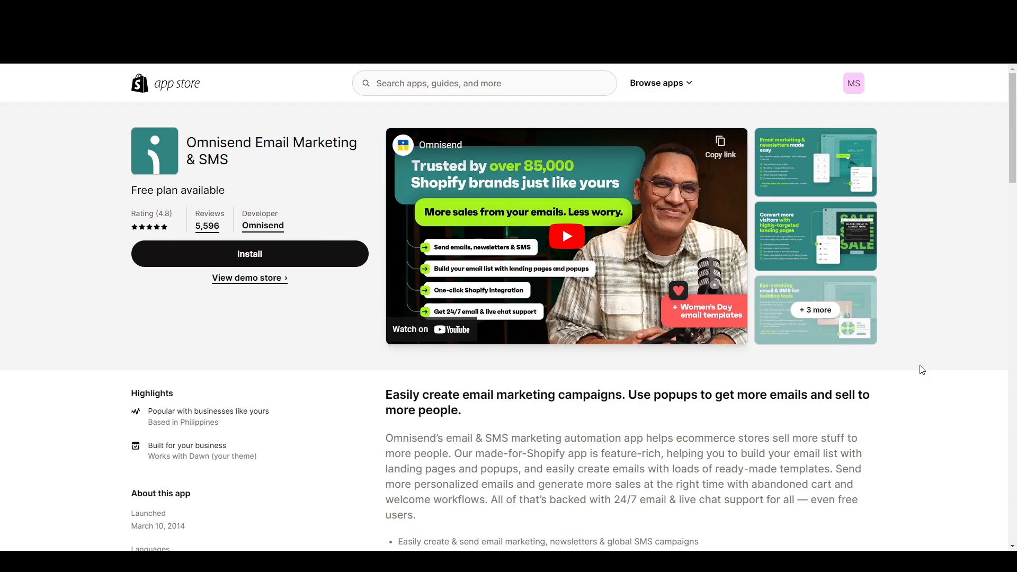
pyautogui.moveTo(931, 426)
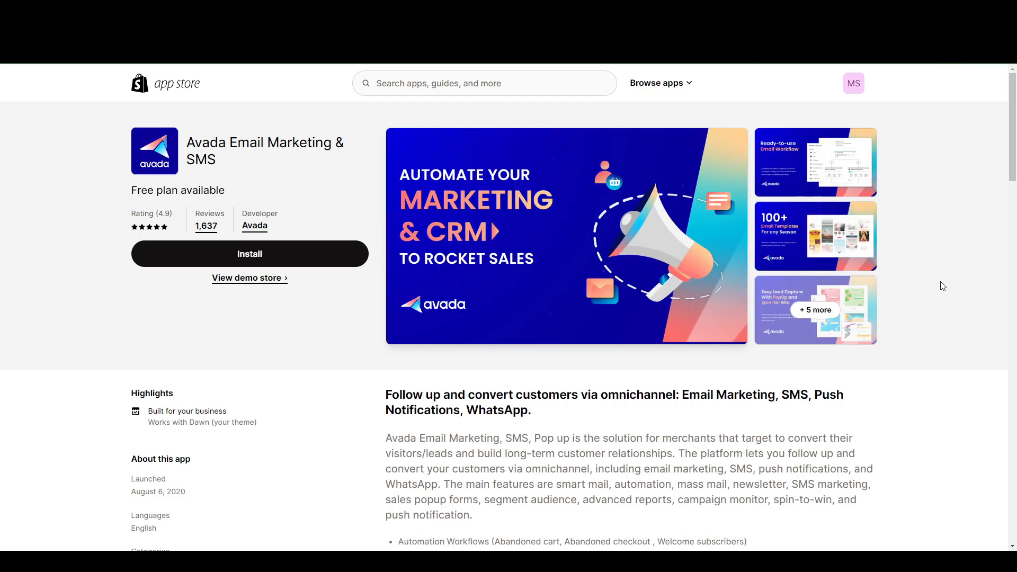
pyautogui.moveTo(967, 342)
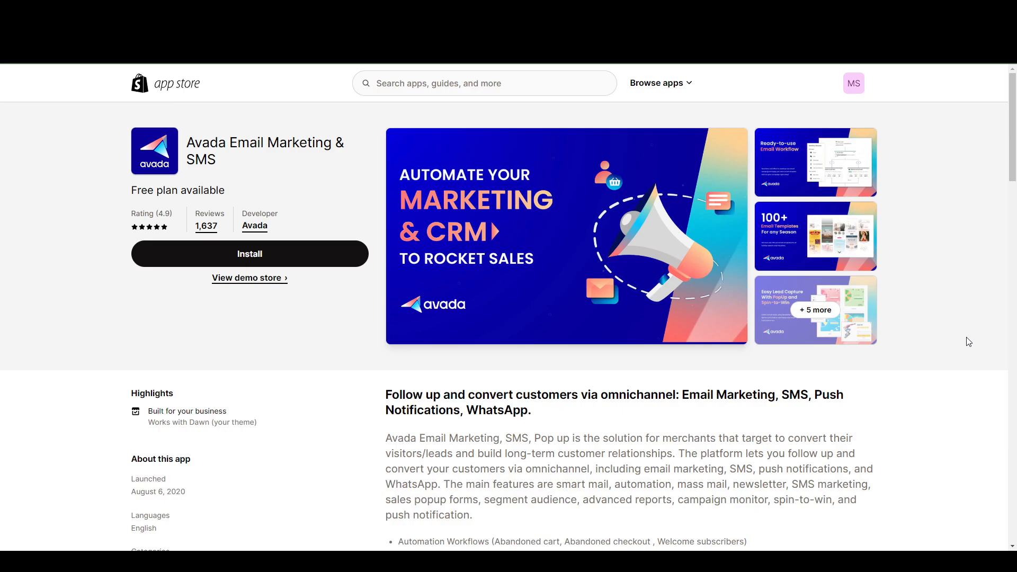
pyautogui.moveTo(961, 342)
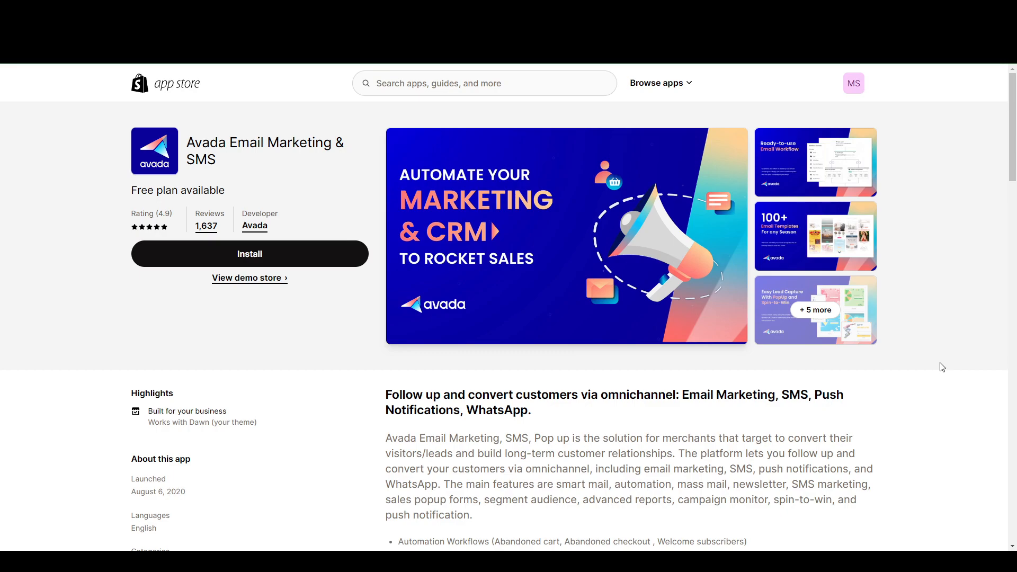
pyautogui.moveTo(929, 327)
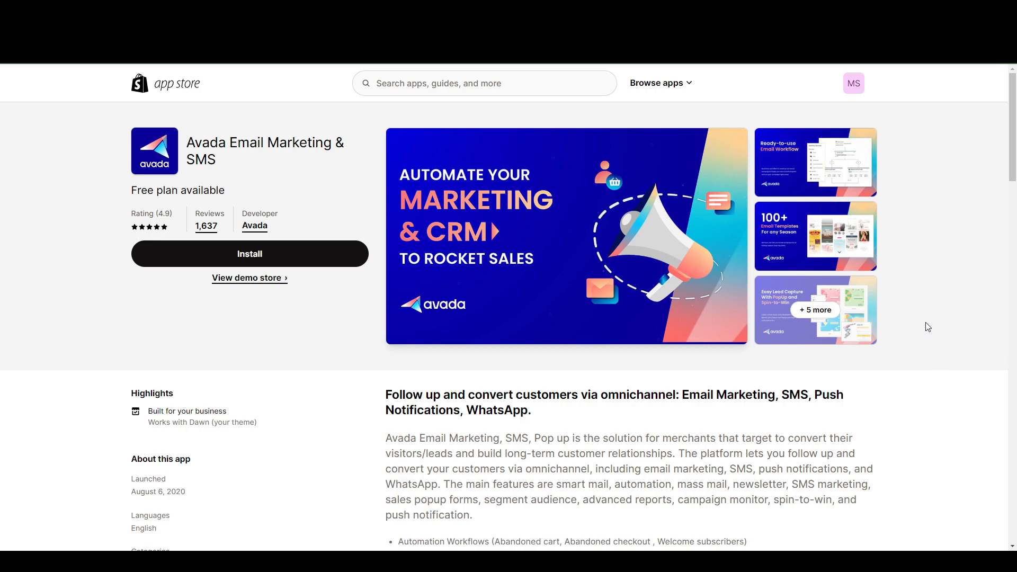
pyautogui.moveTo(816, 165)
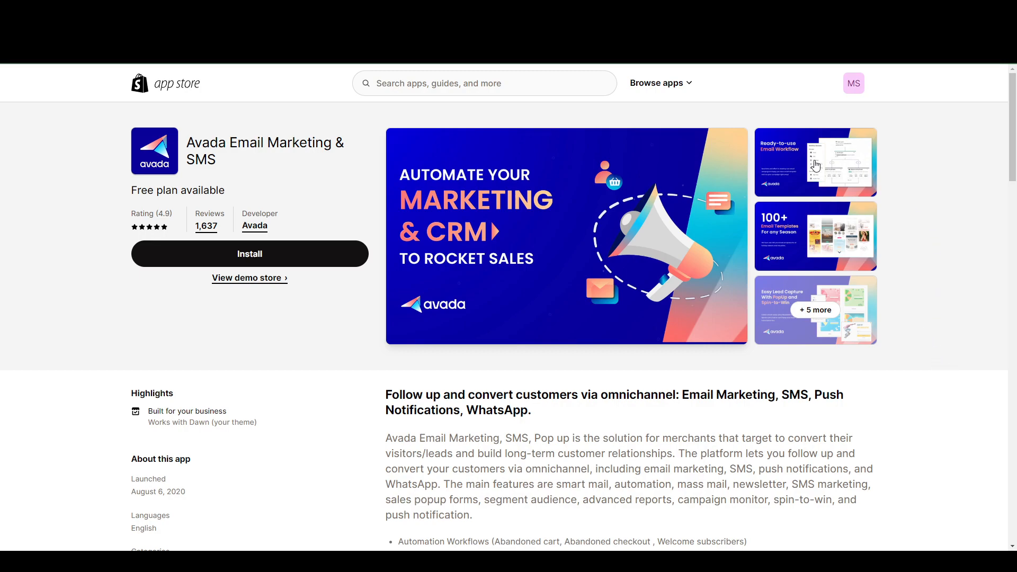
# Step: Page through Avada's full-size screenshots of email workflow, templates and lead capture
pyautogui.click(815, 161)
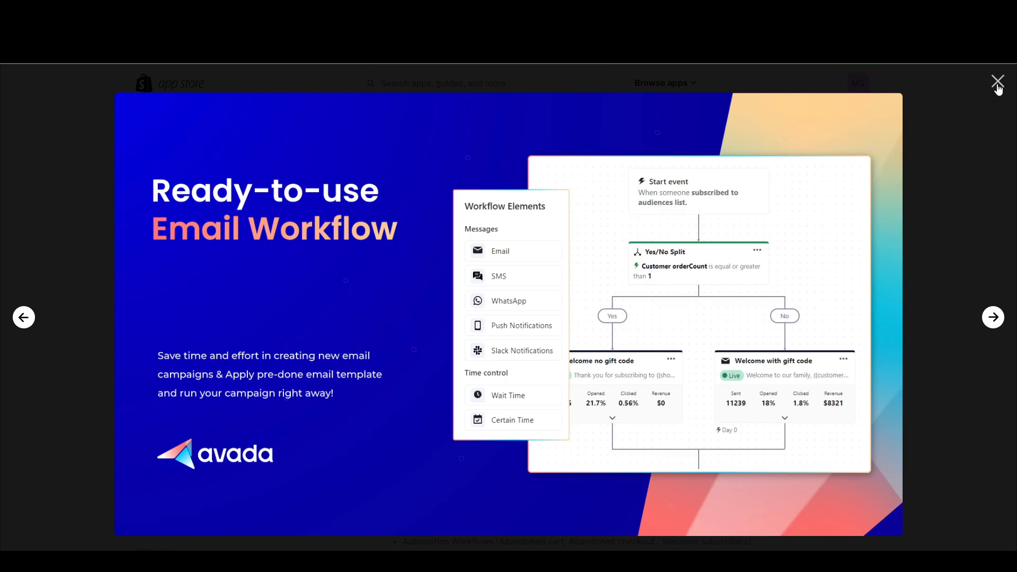
pyautogui.click(993, 316)
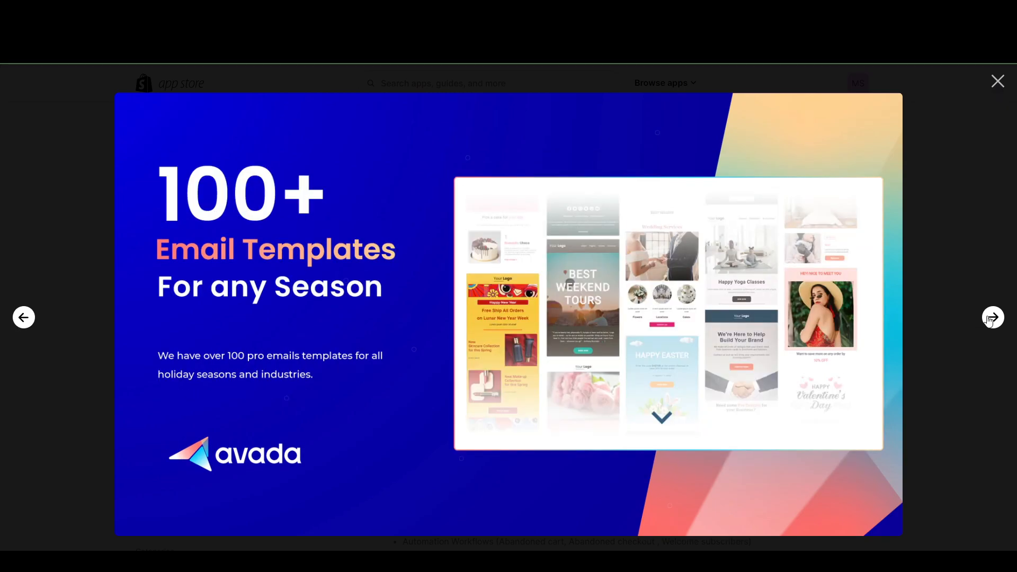
pyautogui.click(993, 317)
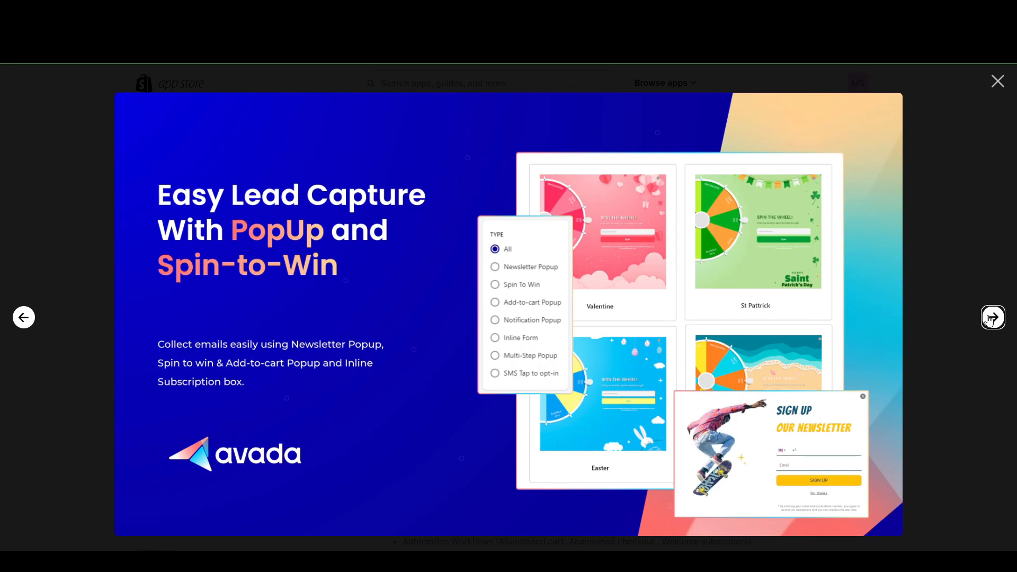
pyautogui.click(998, 82)
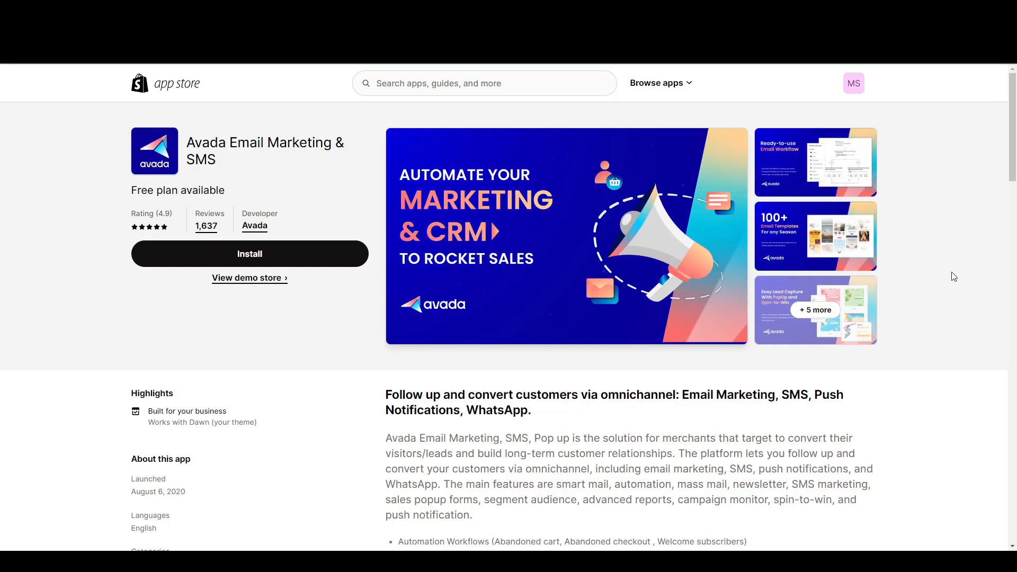
# Step: Read Avada's description, briefly highlighting 'Email Marketing' in the tagline
pyautogui.scroll(-3)
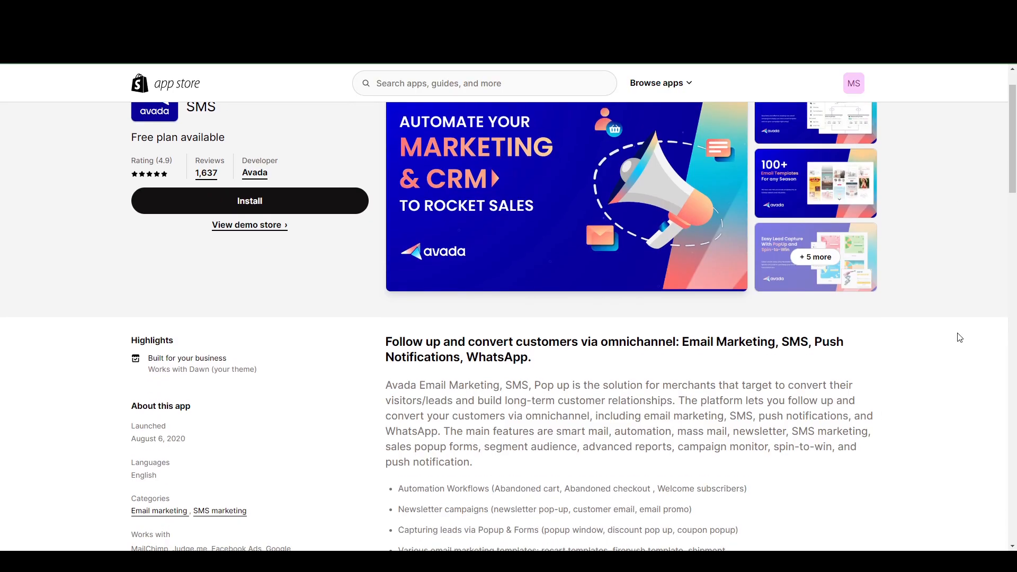
pyautogui.moveTo(932, 363)
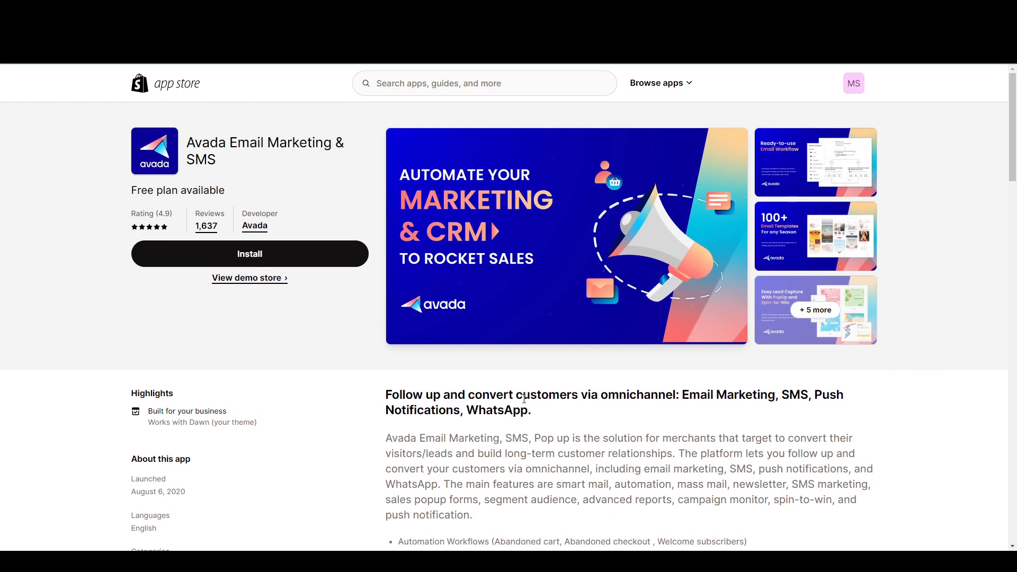
pyautogui.moveTo(691, 395); pyautogui.dragTo(785, 394)
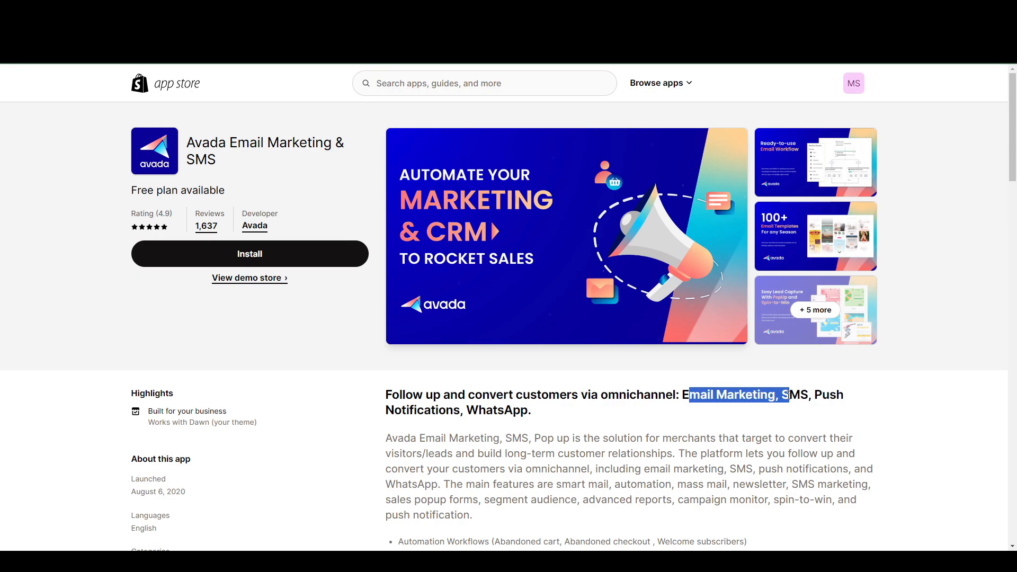
pyautogui.click(792, 394)
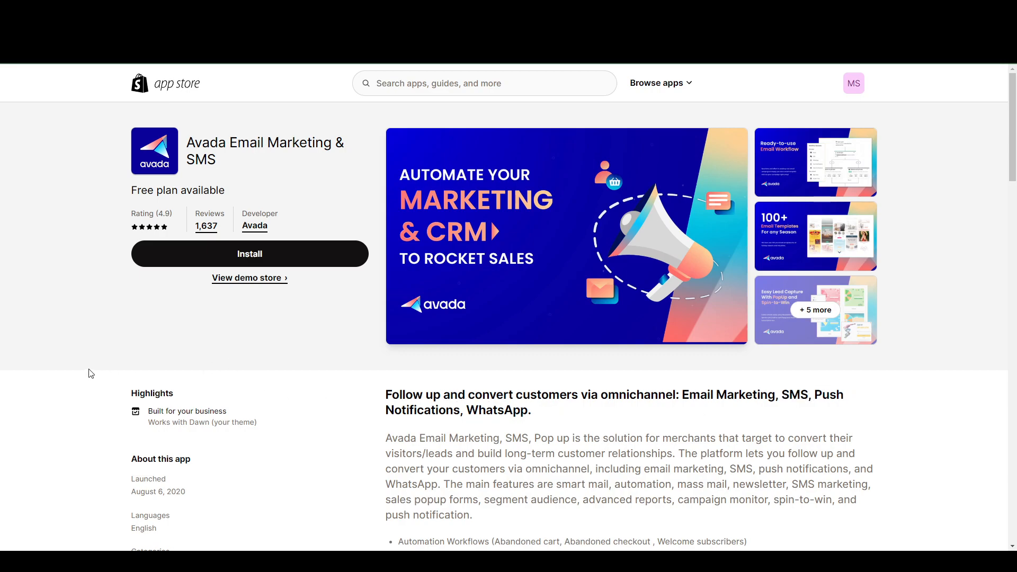
pyautogui.scroll(-3)
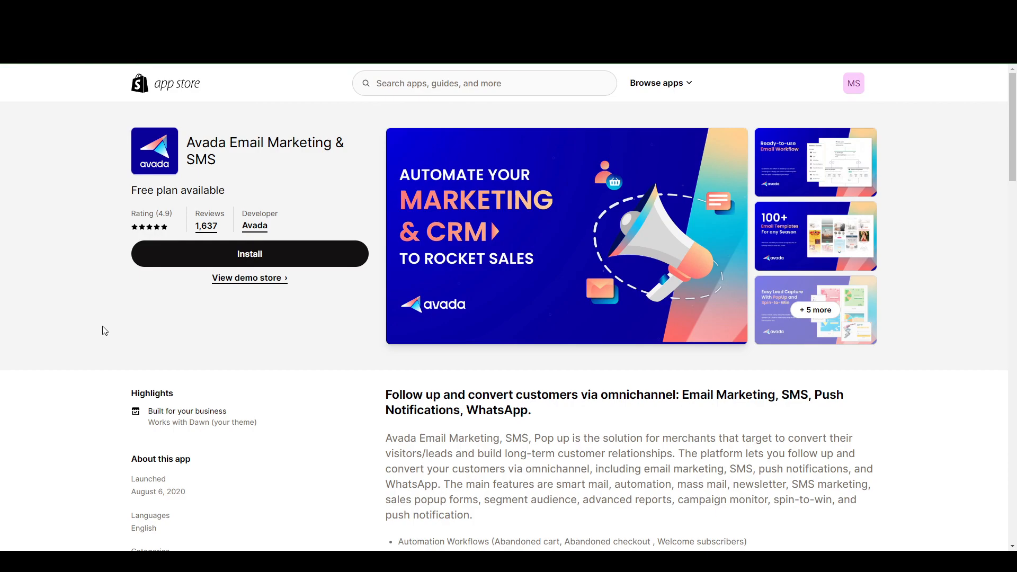
pyautogui.moveTo(105, 324)
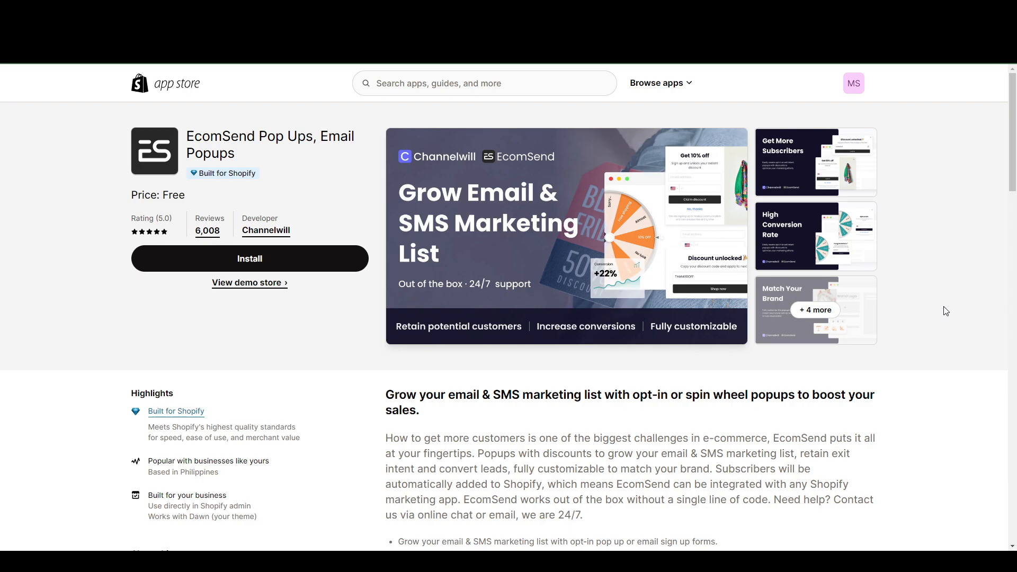
pyautogui.scroll(-3)
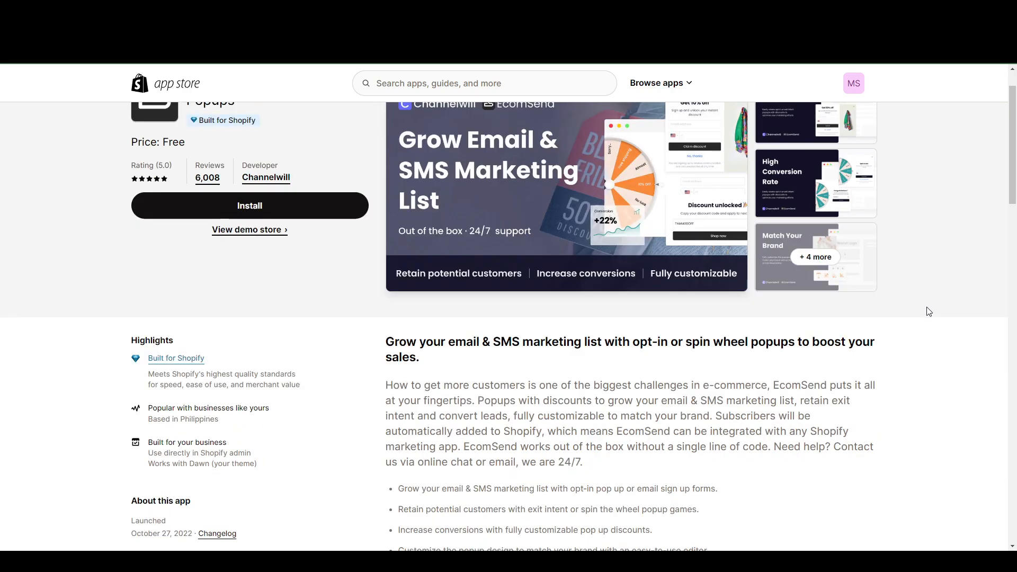
pyautogui.scroll(-3)
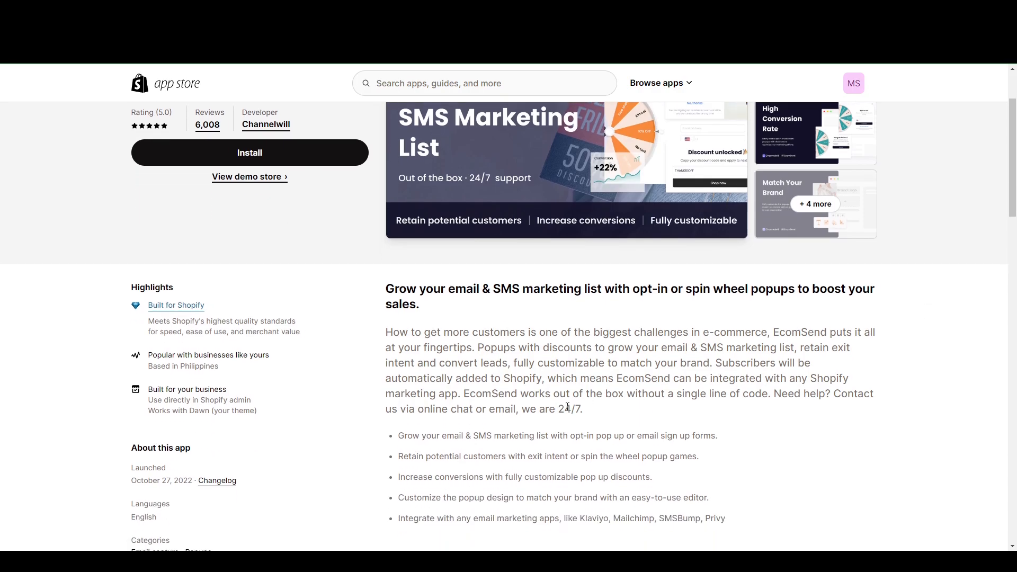
pyautogui.doubleClick(571, 409)
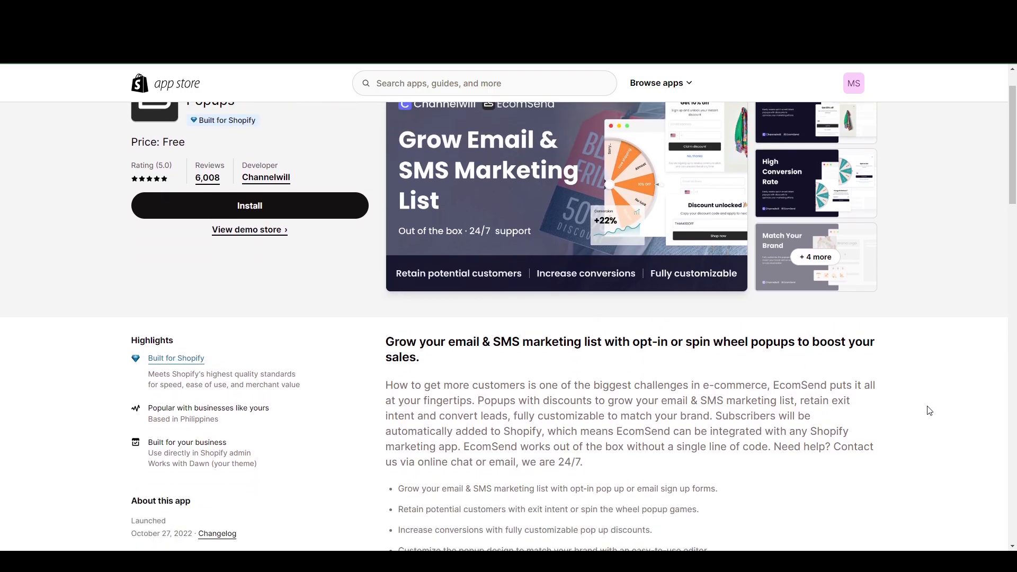
pyautogui.moveTo(463, 368)
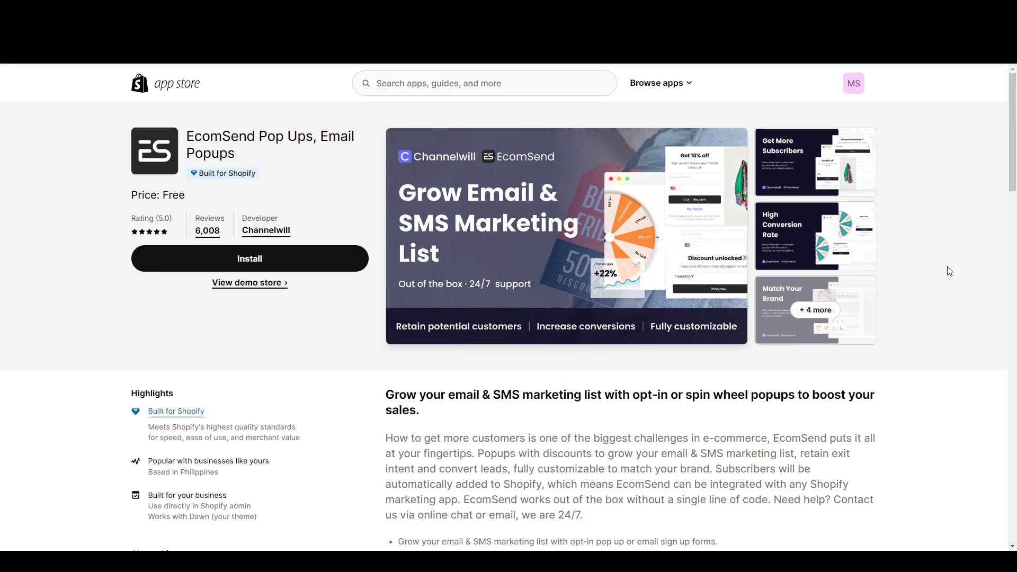
pyautogui.moveTo(945, 285)
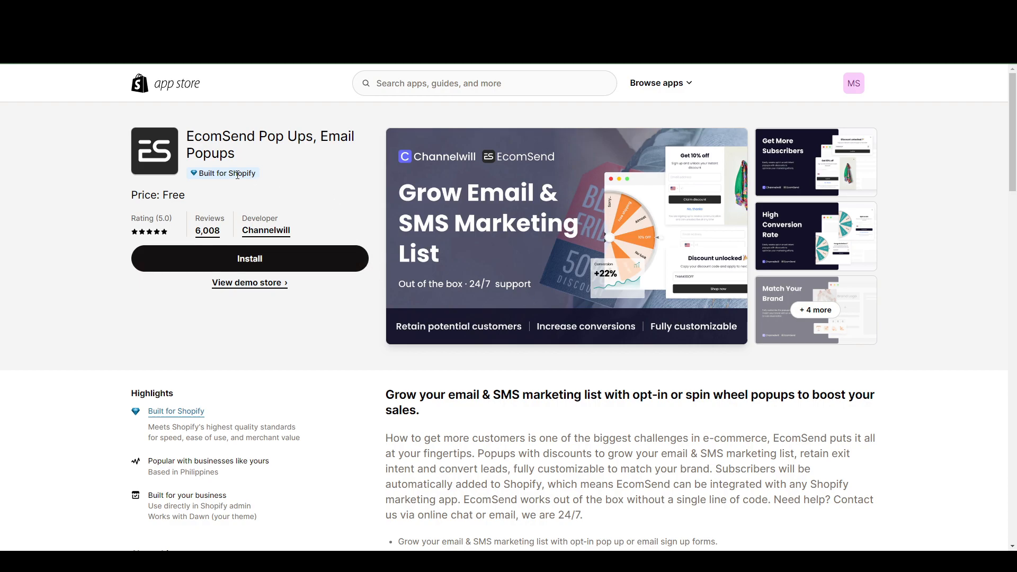
pyautogui.moveTo(948, 348)
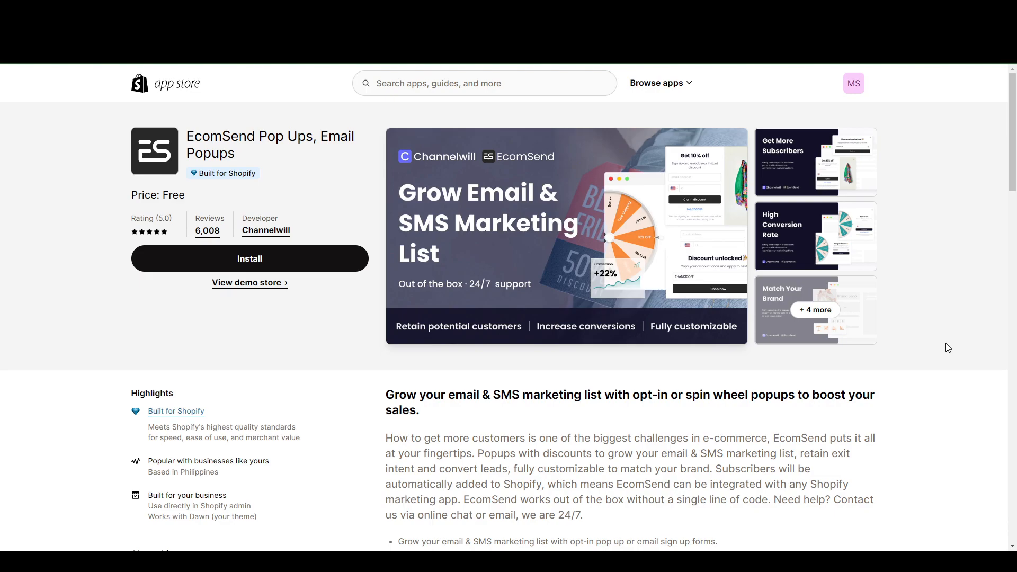
pyautogui.moveTo(935, 305)
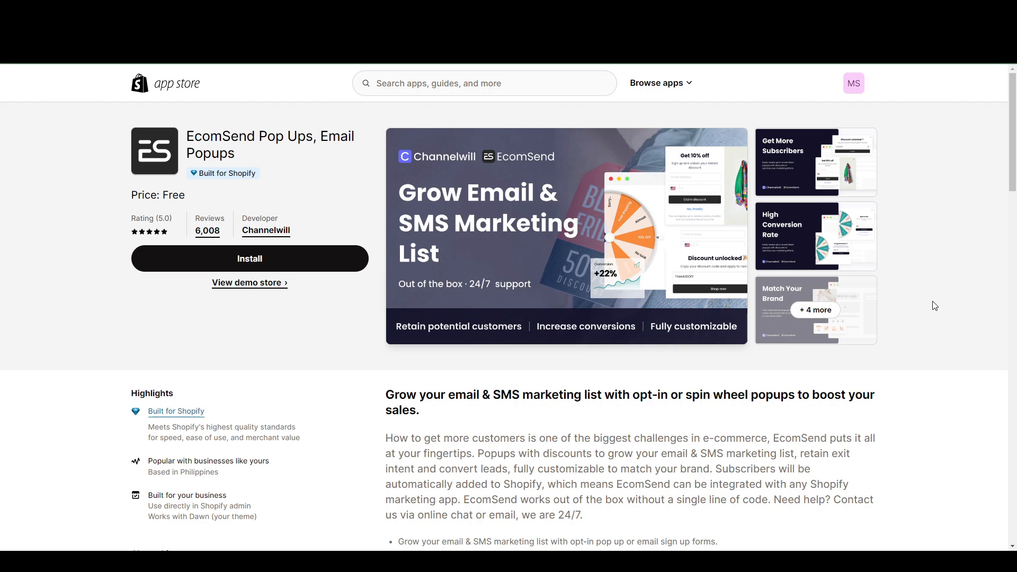
pyautogui.moveTo(156, 277)
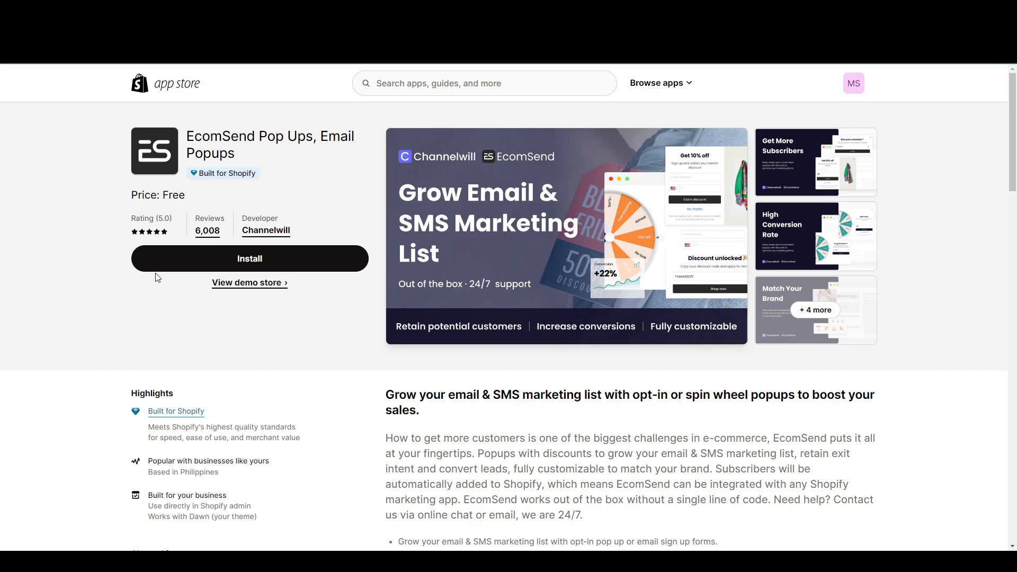
pyautogui.moveTo(104, 255)
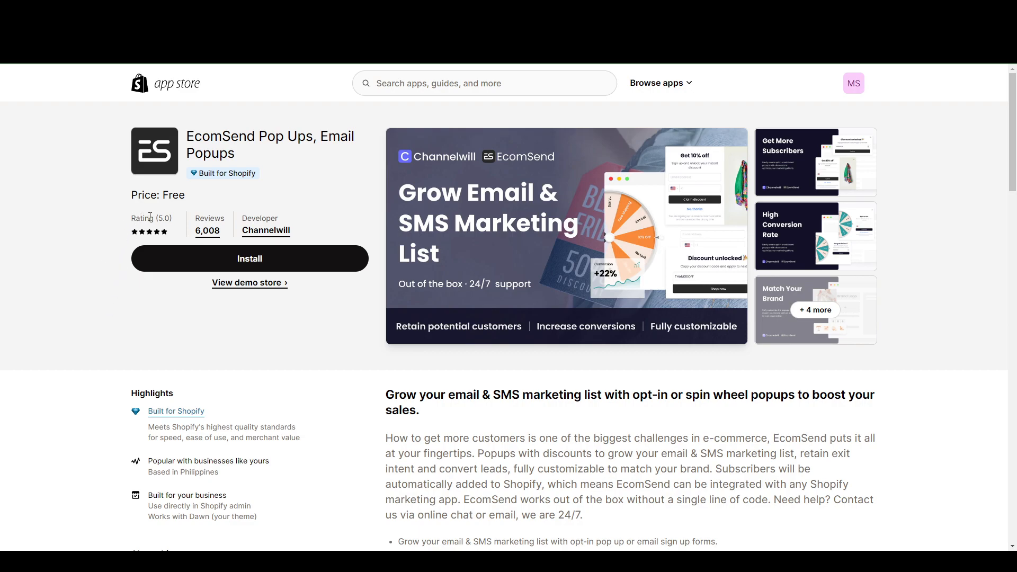
pyautogui.doubleClick(152, 218)
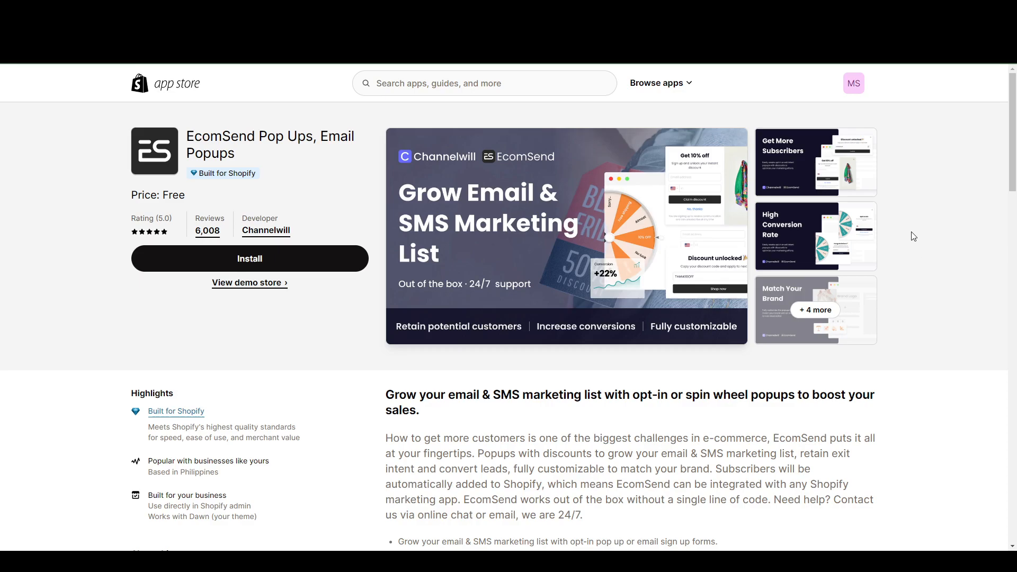
pyautogui.moveTo(978, 295)
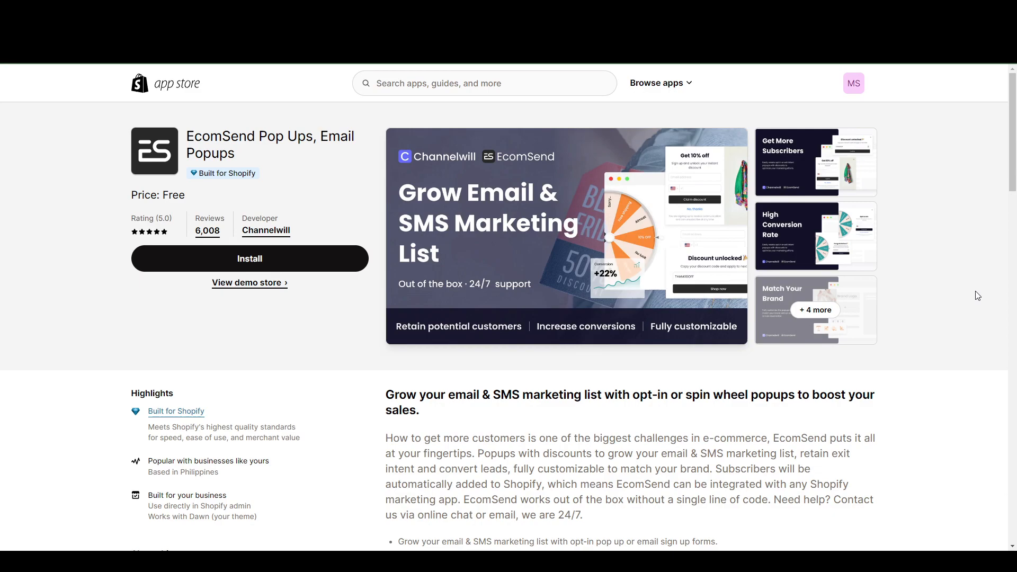
pyautogui.moveTo(970, 305)
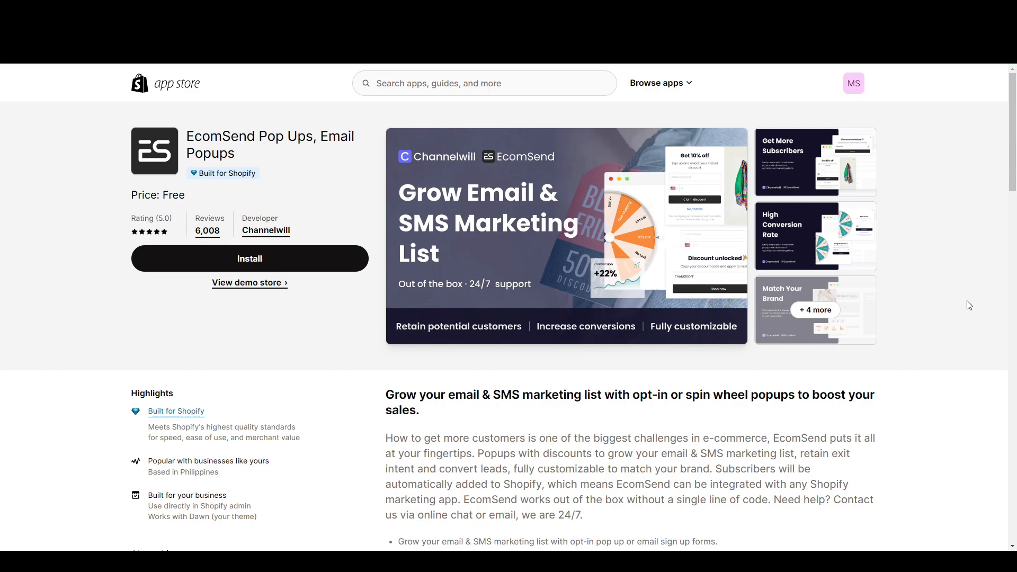
pyautogui.moveTo(948, 239)
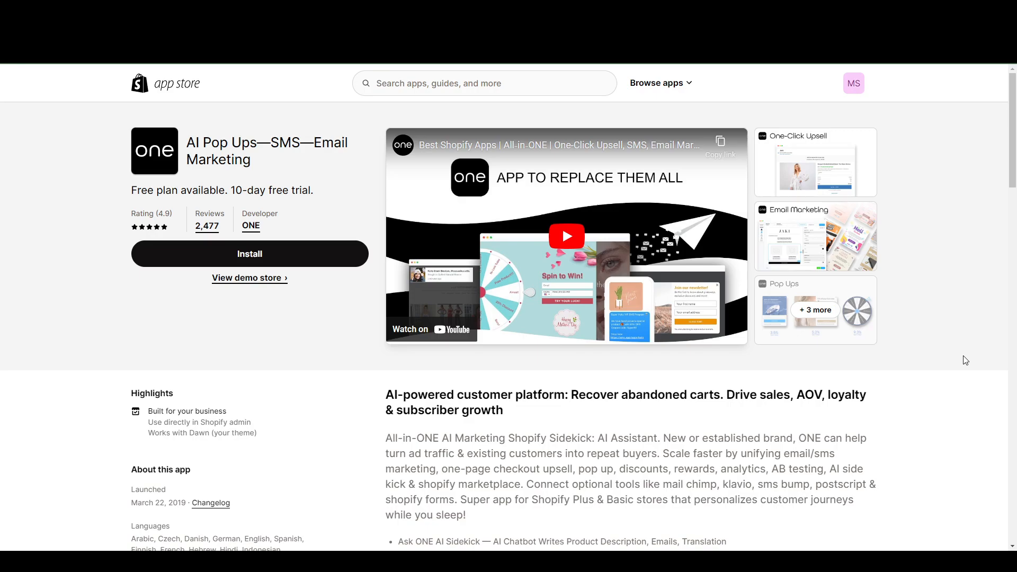
# Step: Scroll through the AI Pop Ups—SMS—Email Marketing by ONE listing description
pyautogui.scroll(-3)
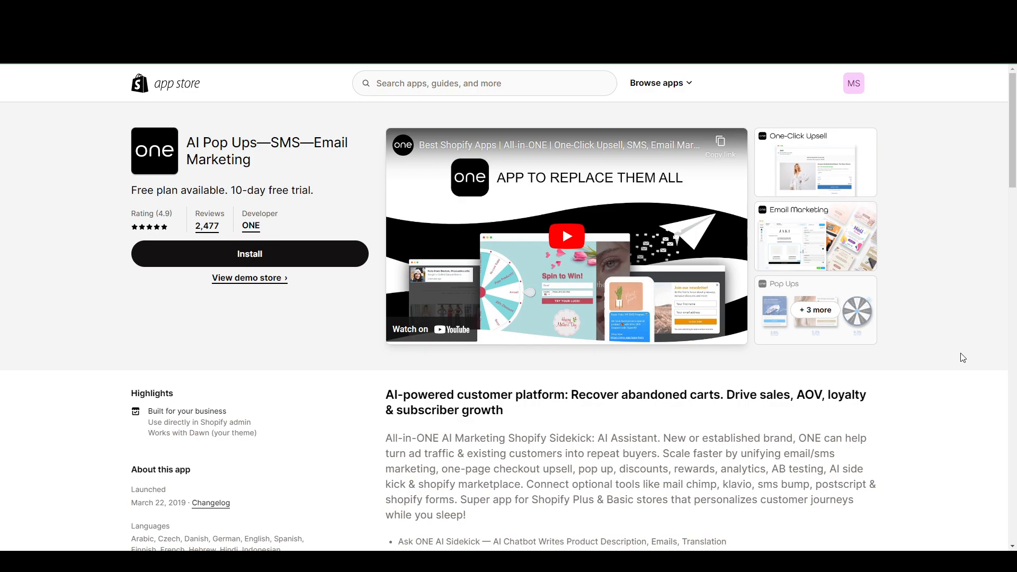
pyautogui.scroll(-3)
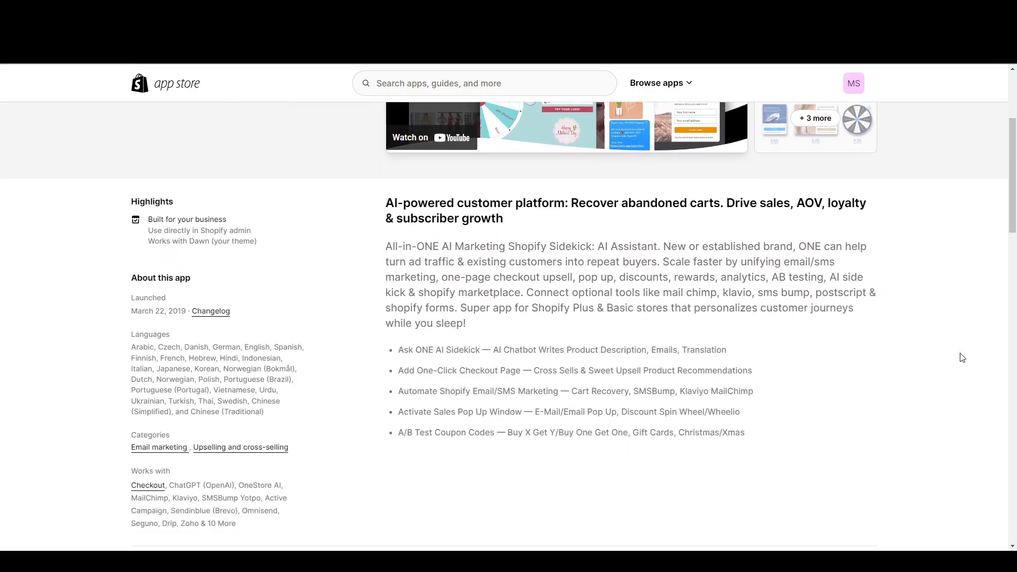
pyautogui.scroll(-3)
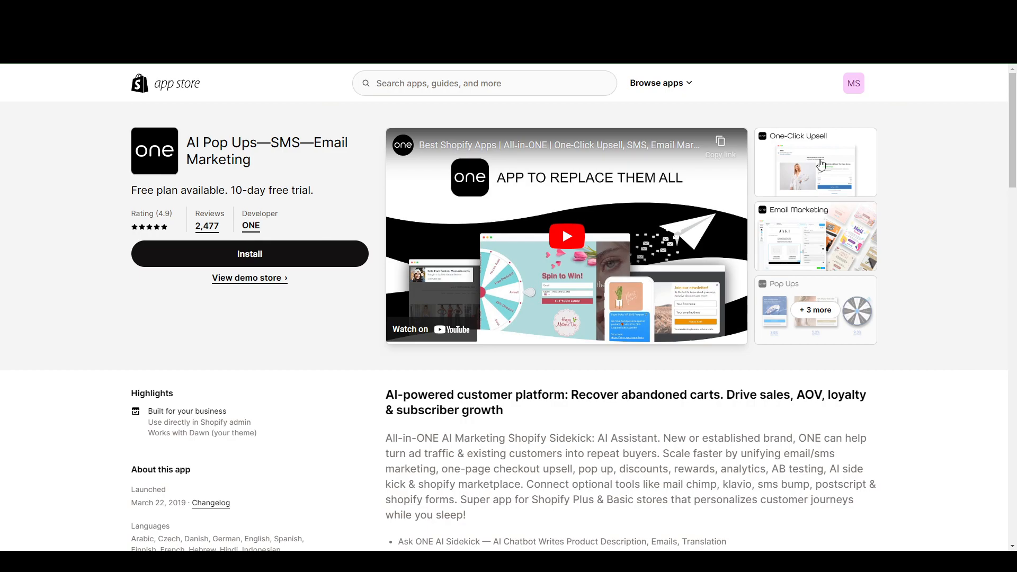
pyautogui.click(814, 161)
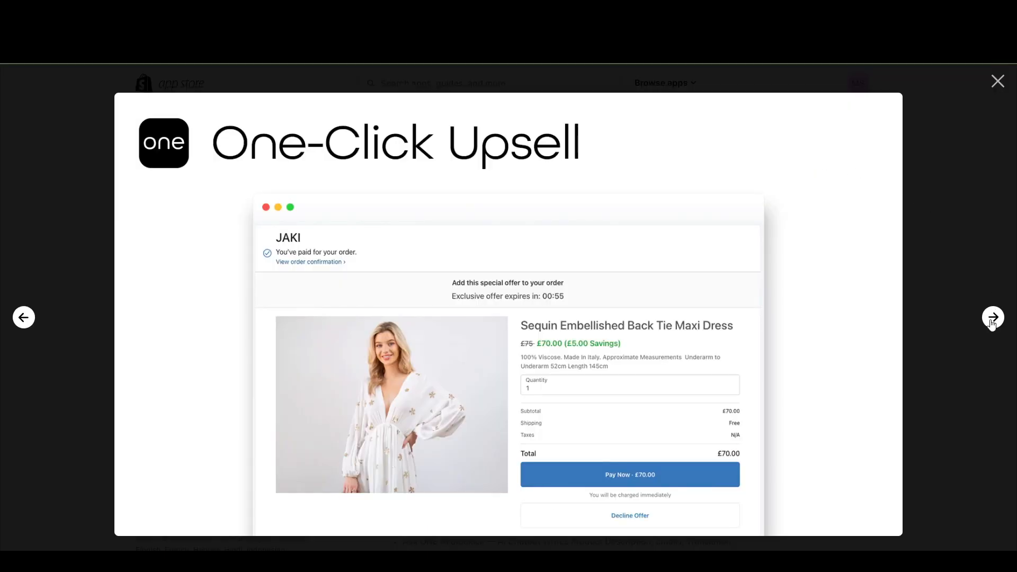
pyautogui.click(993, 317)
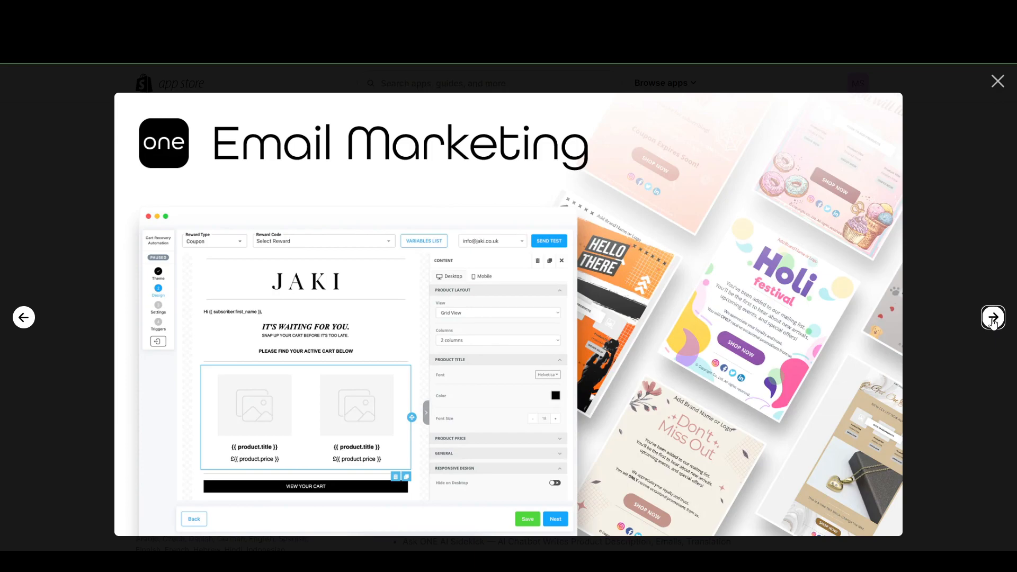
pyautogui.click(993, 317)
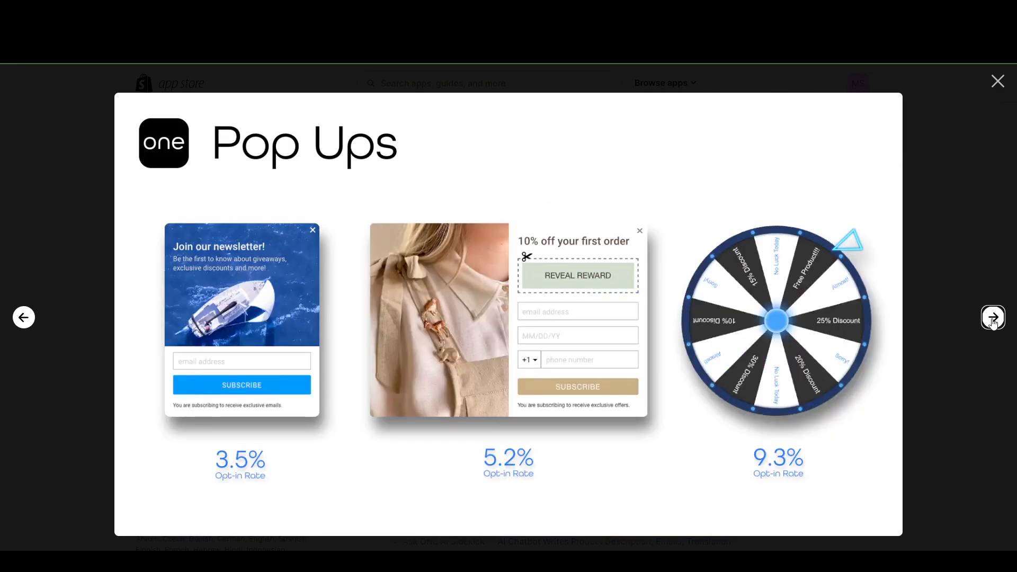
pyautogui.click(993, 317)
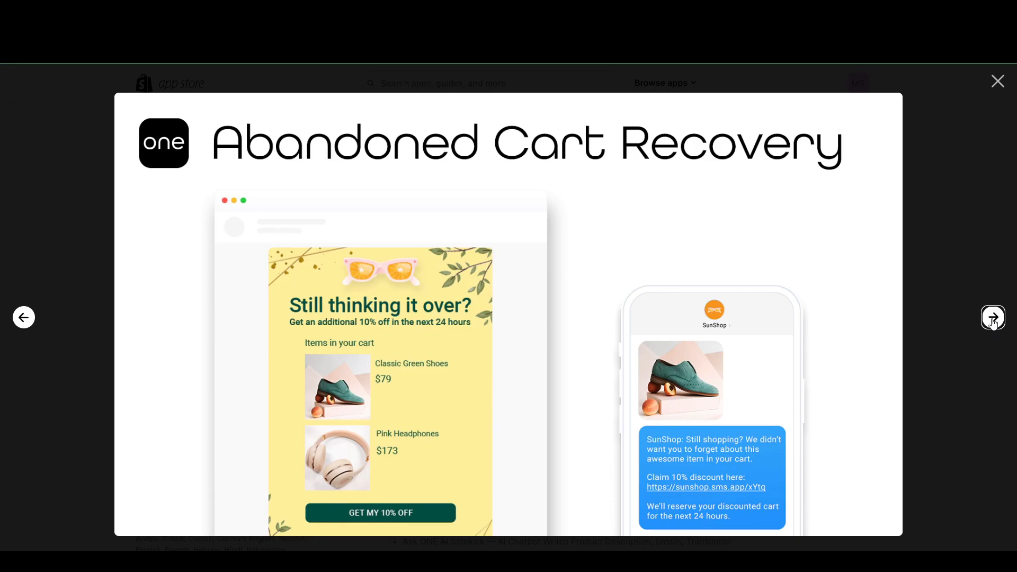
pyautogui.click(997, 81)
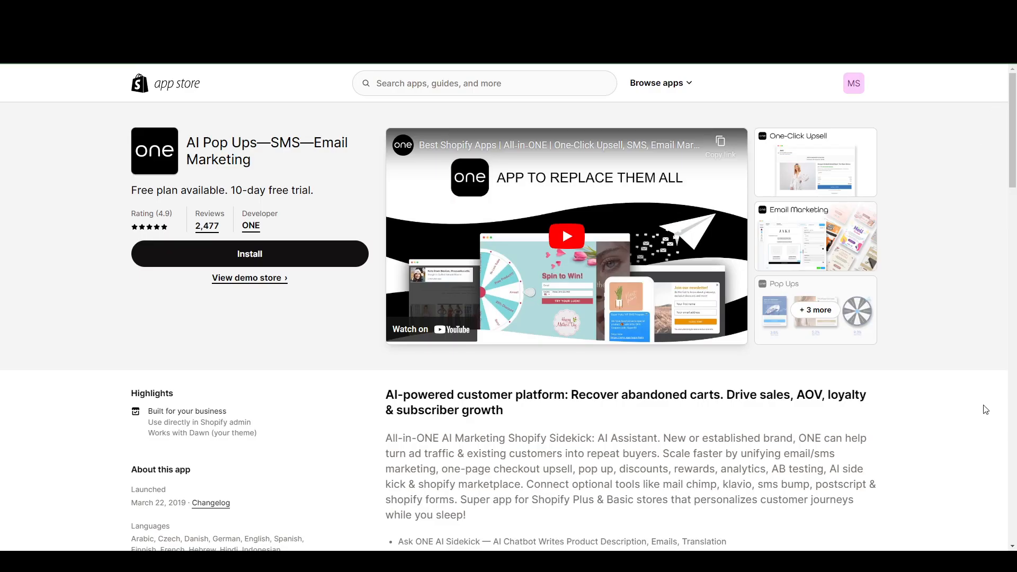
pyautogui.scroll(-3)
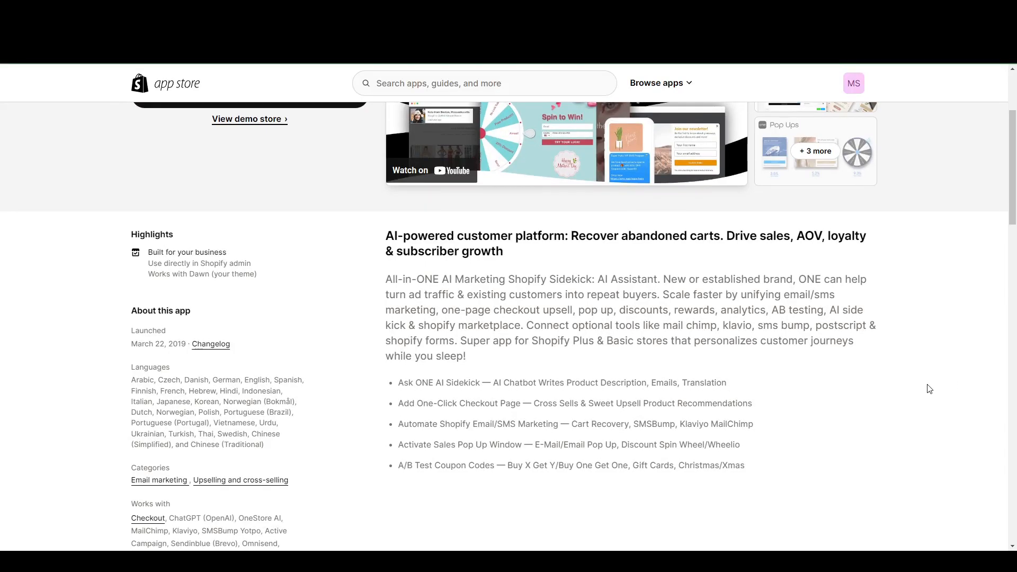
pyautogui.moveTo(744, 327)
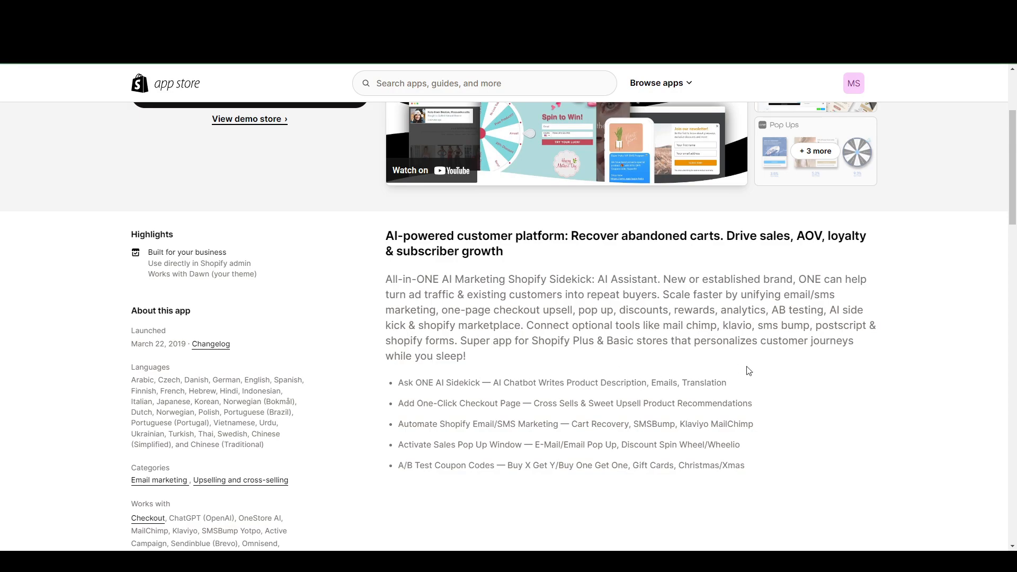
pyautogui.doubleClick(407, 342)
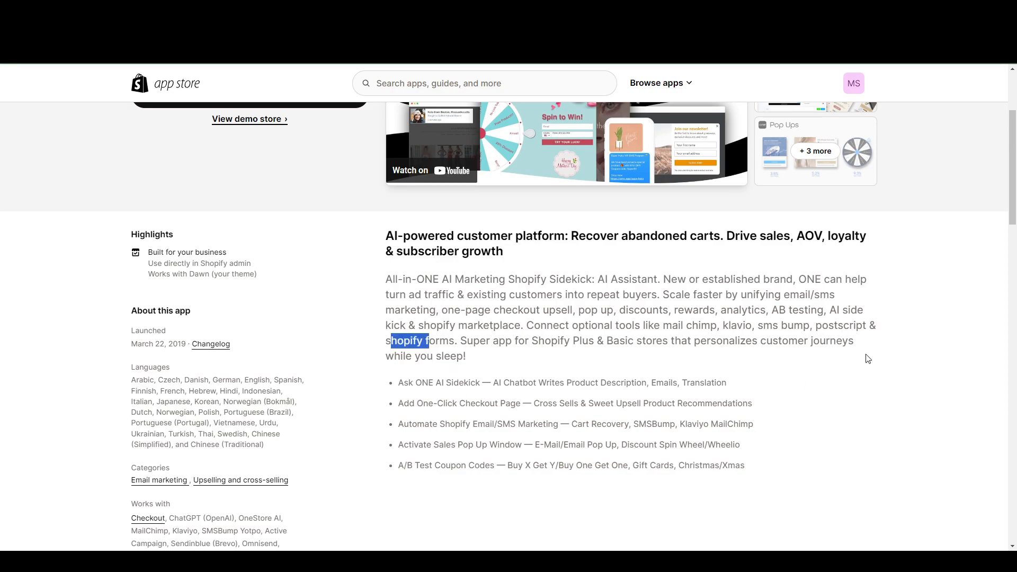
pyautogui.scroll(3)
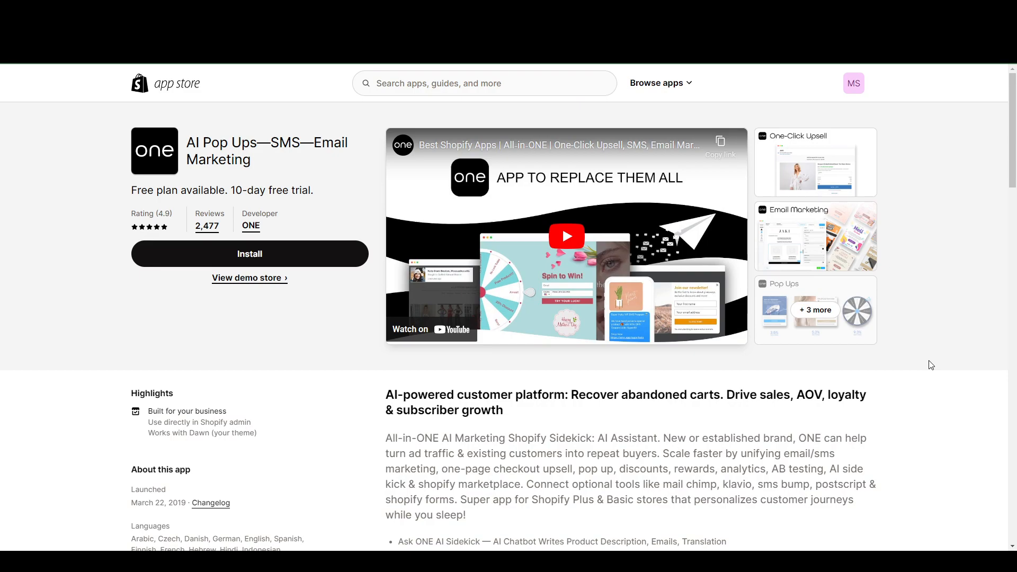
pyautogui.moveTo(951, 360)
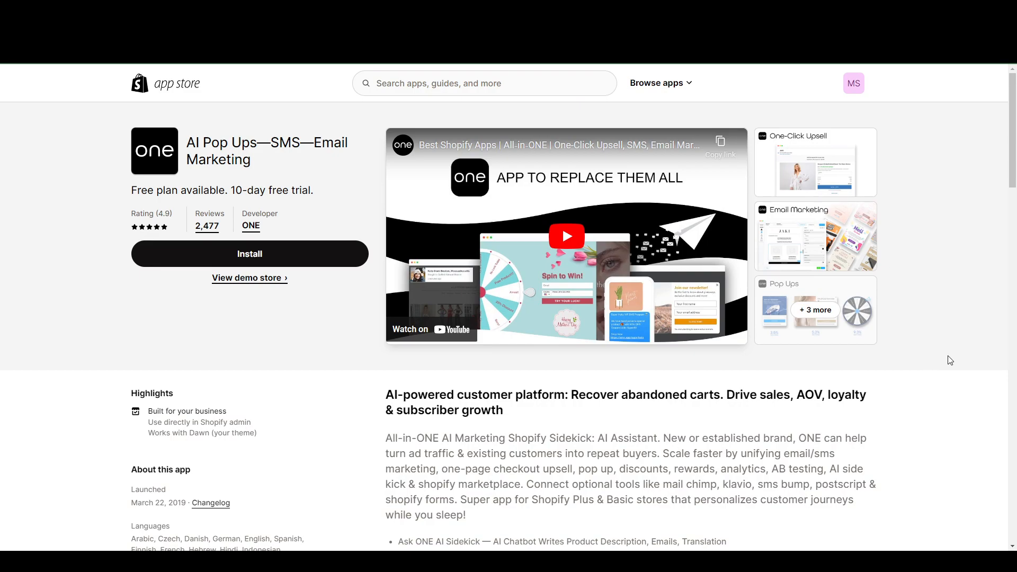